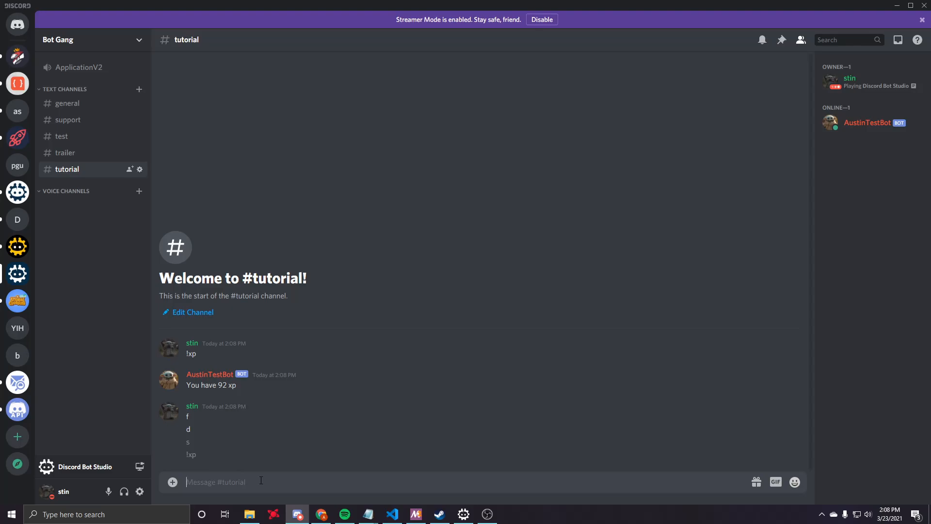
mouse_move(399, 431)
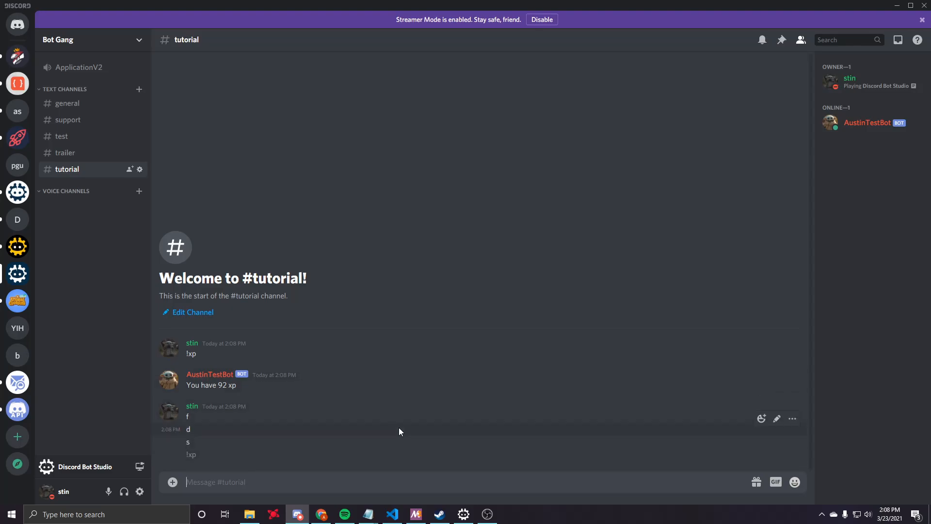
mouse_move(469, 455)
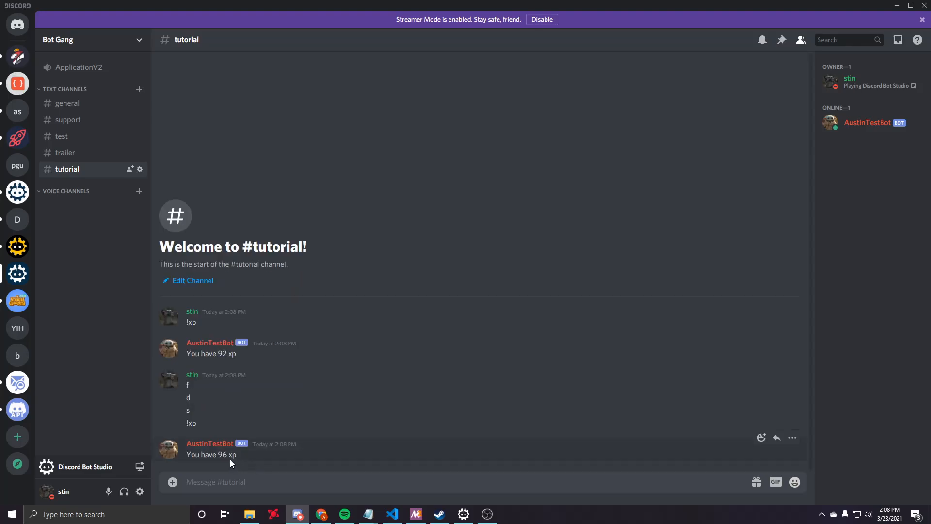
mouse_move(200, 426)
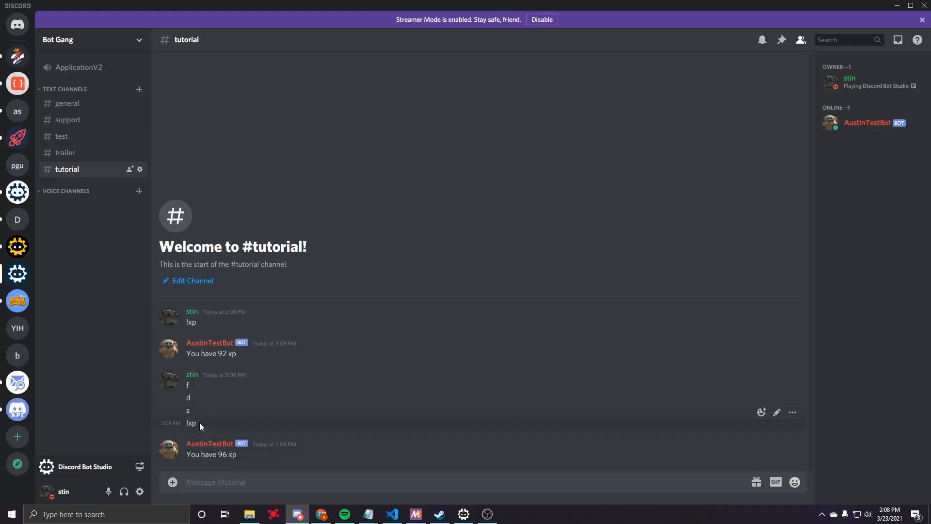
mouse_move(214, 429)
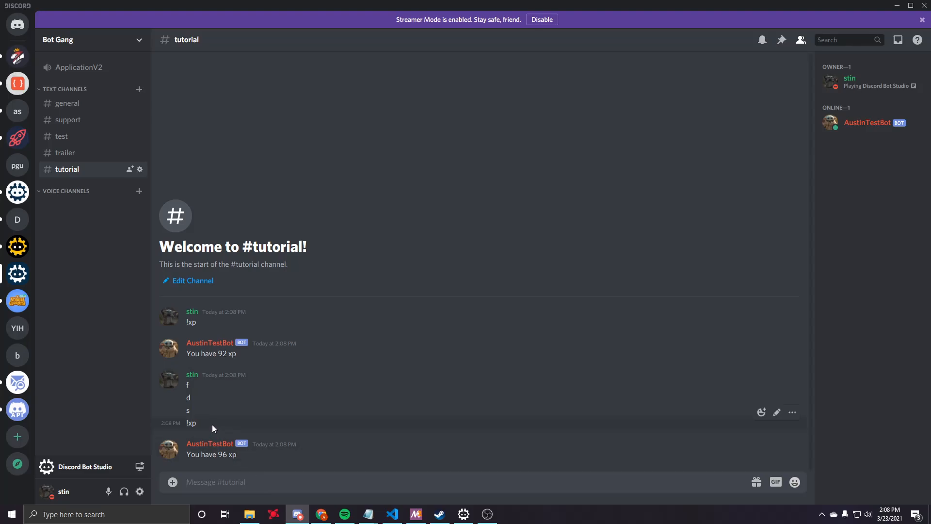
mouse_move(296, 482)
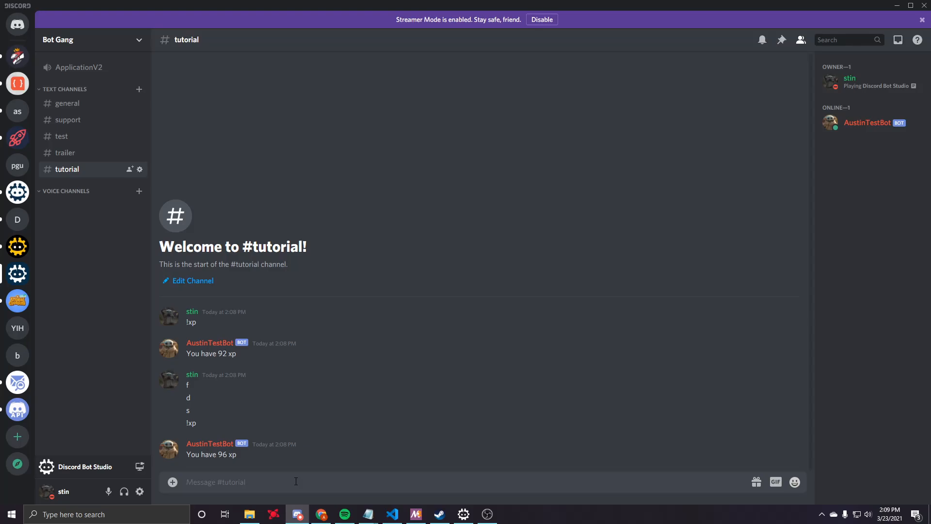
In #tutorial, send '!setxp' with a user mention and 10 to grant XP.
text(!setxp)
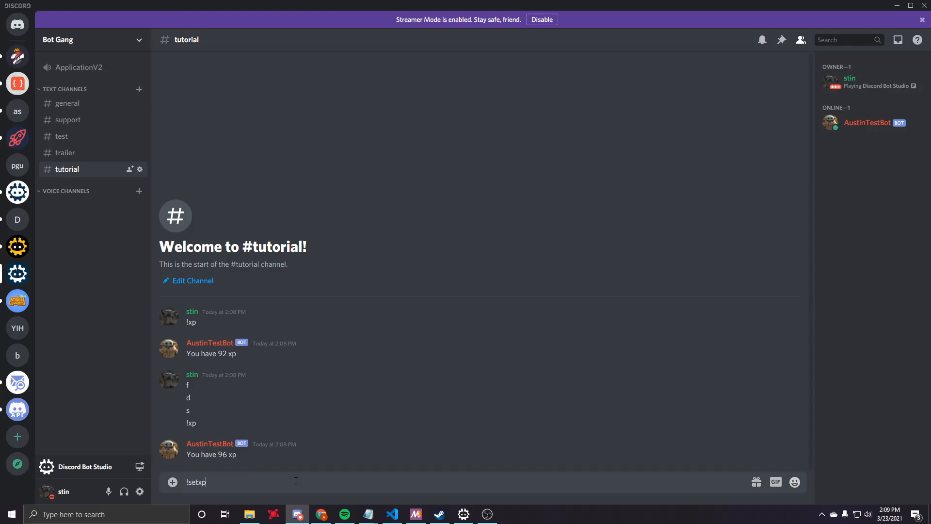
text(@stin)
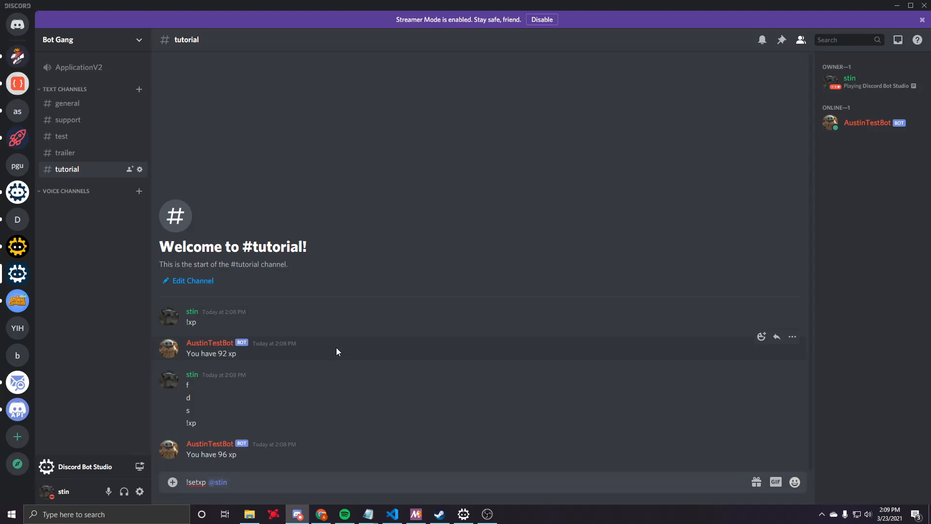
text(10)
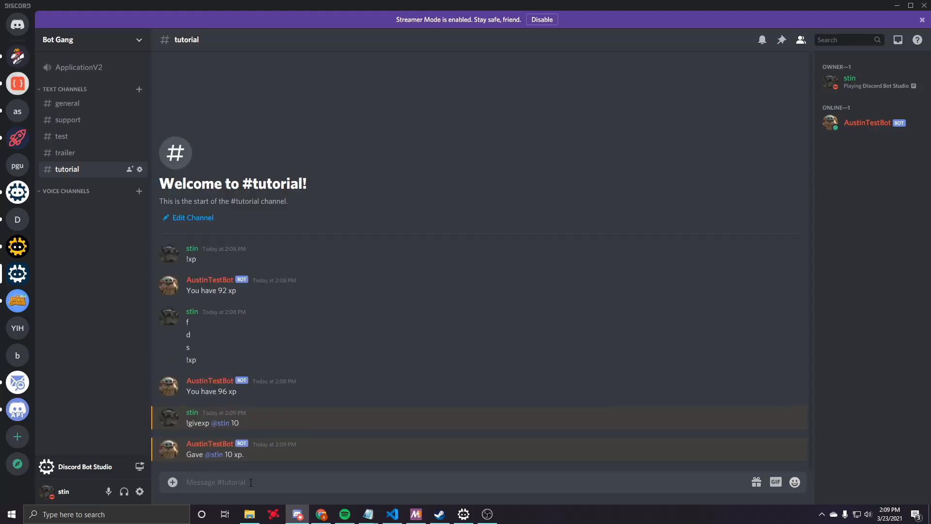
mouse_move(250, 461)
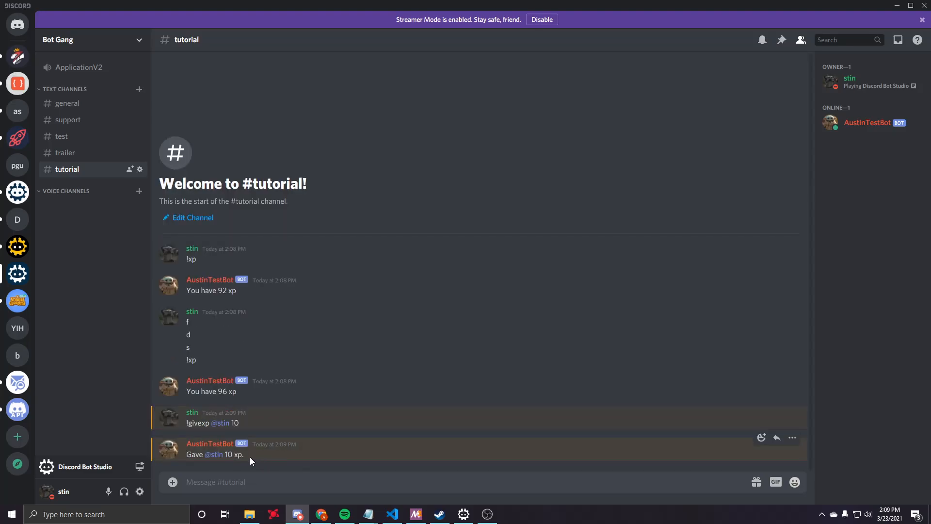
mouse_move(246, 461)
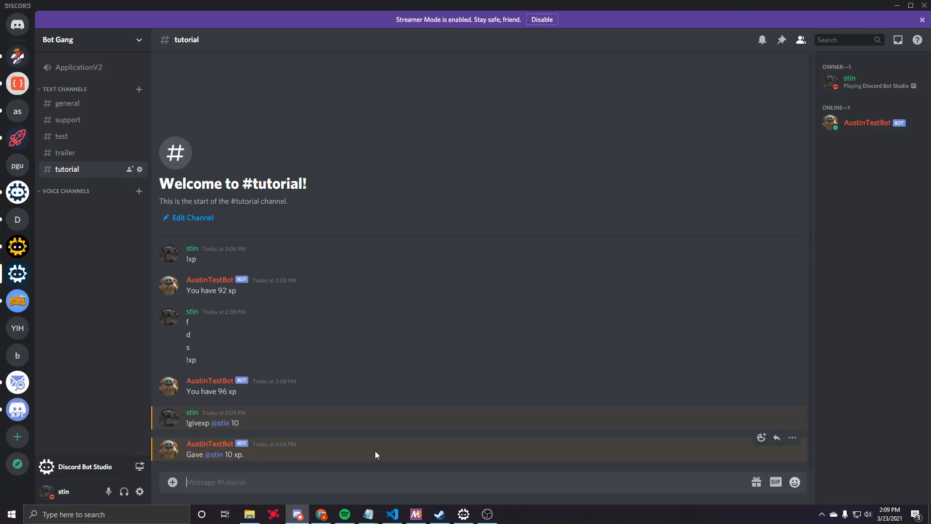
Bring Discord Bot Studio's events flow to the front from the taskbar.
click(463, 514)
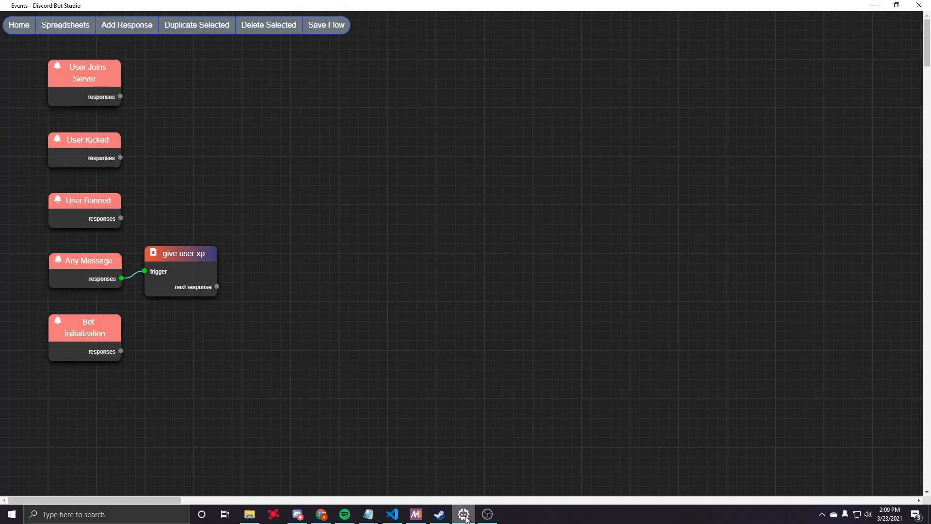
mouse_move(482, 494)
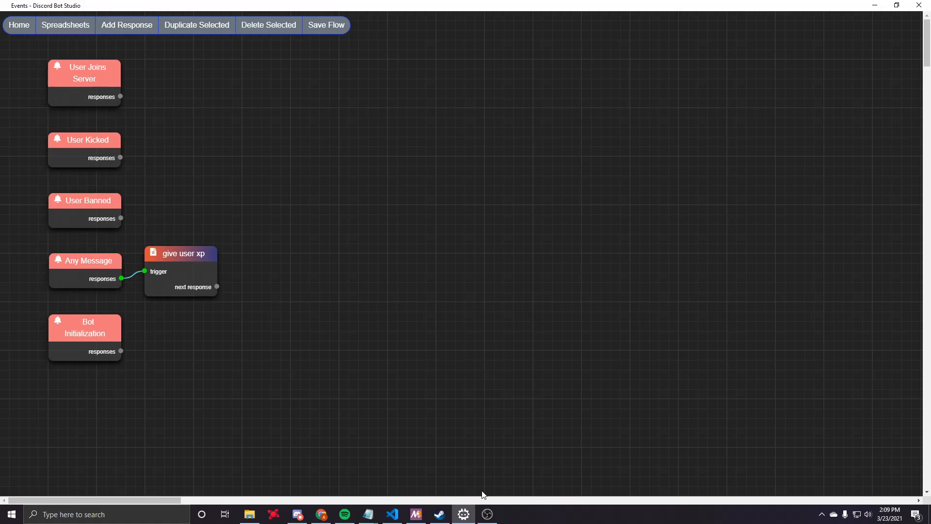
mouse_move(333, 365)
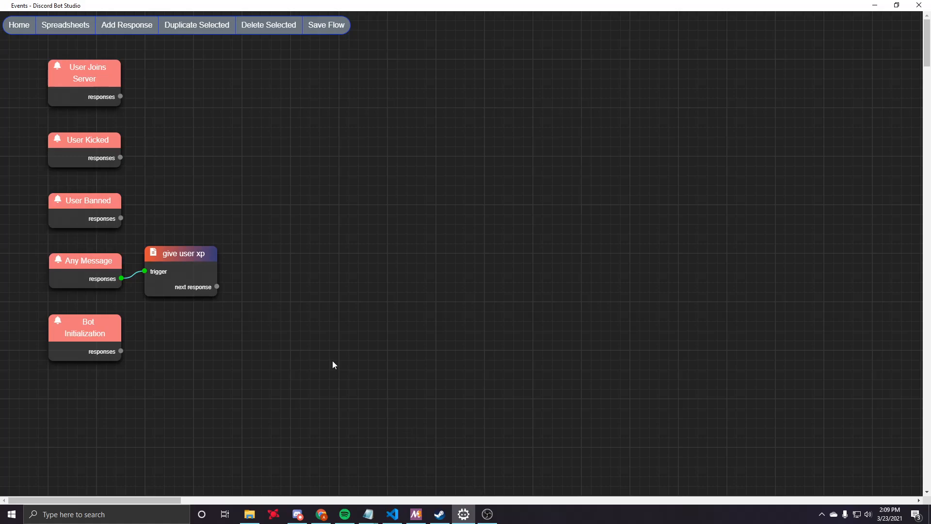
mouse_move(319, 331)
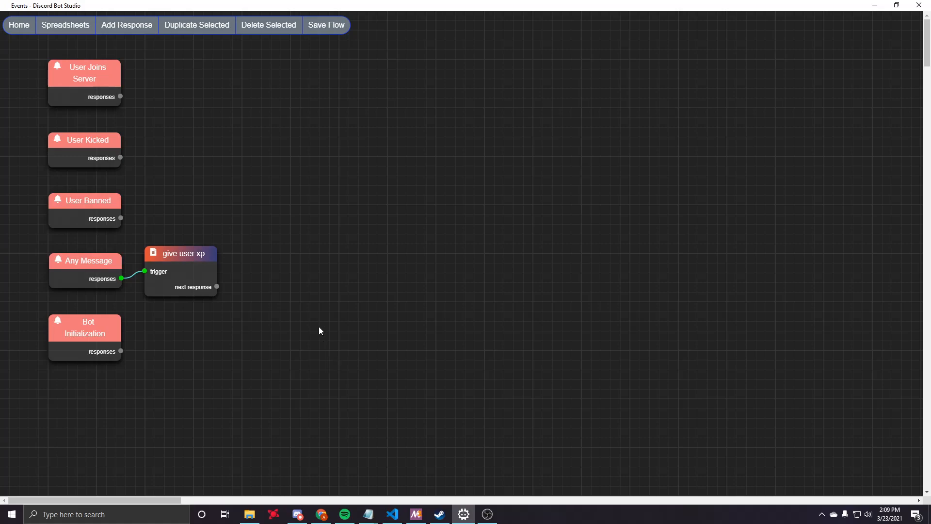
mouse_move(280, 298)
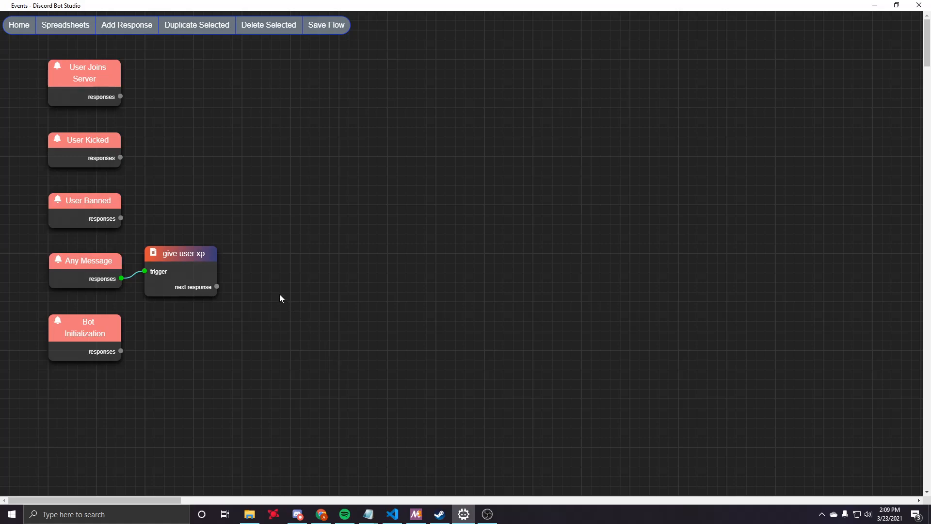
mouse_move(105, 271)
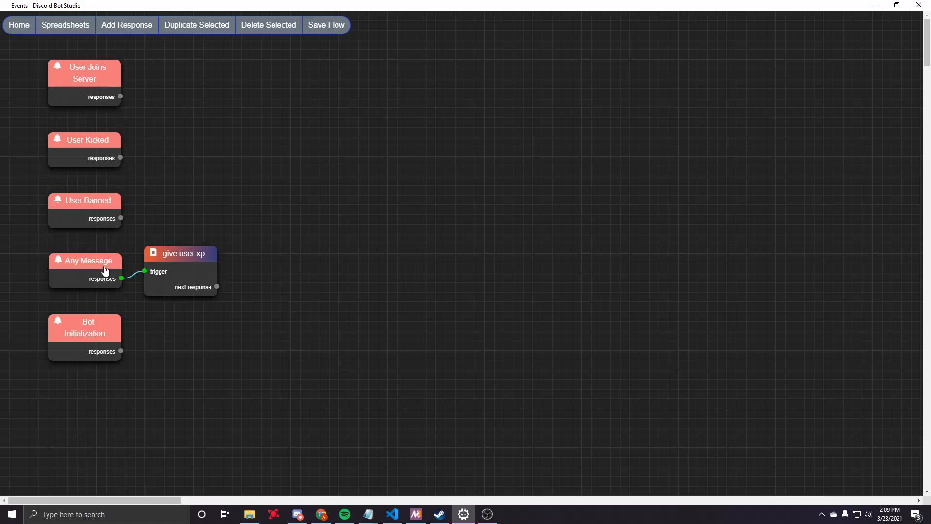
mouse_move(74, 265)
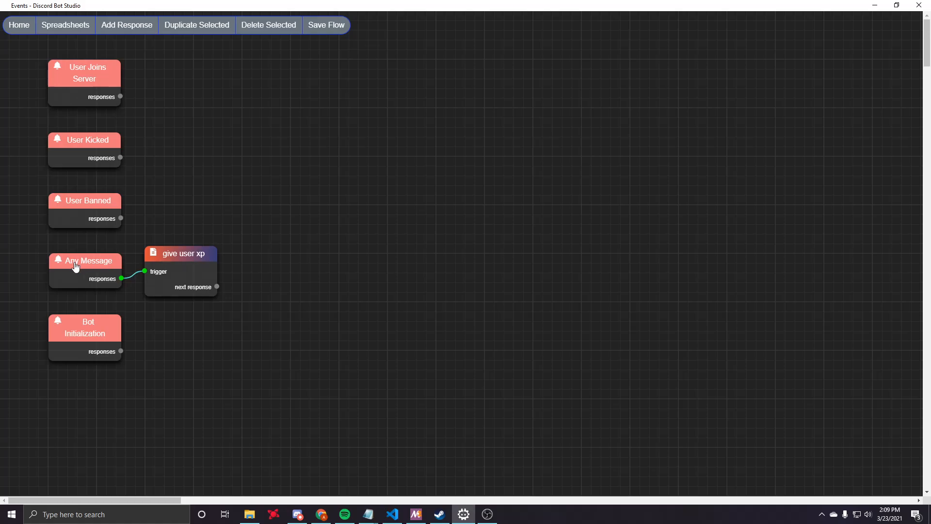
mouse_move(194, 260)
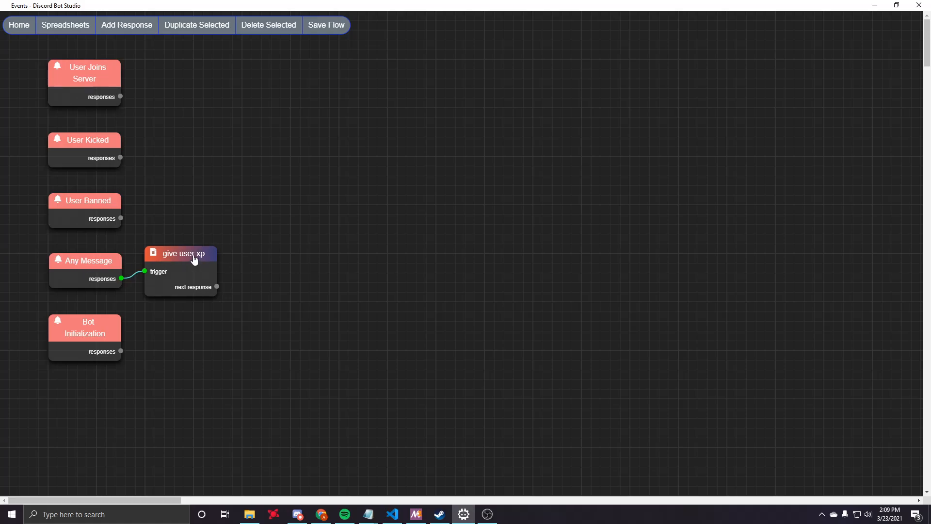
Open Edit User Data for the give user xp node, which adds 1 to xp.
double_click(181, 254)
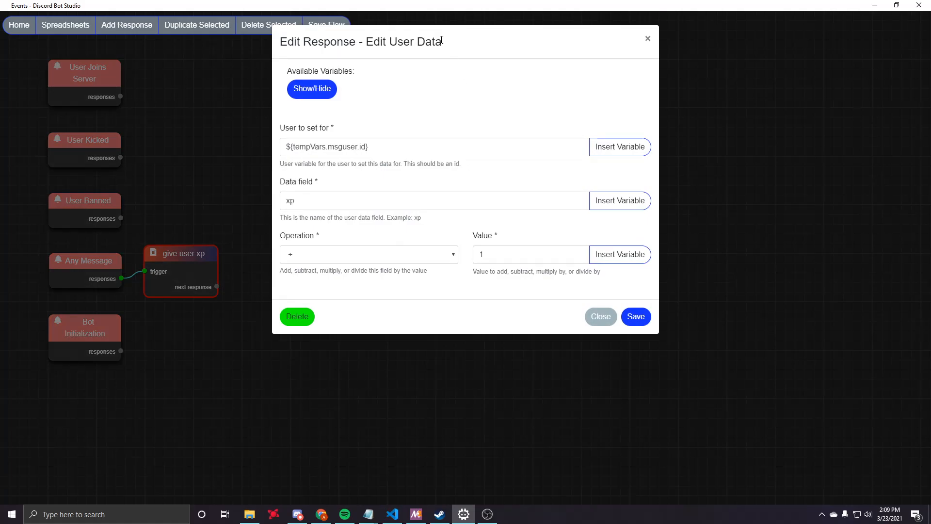
mouse_move(412, 125)
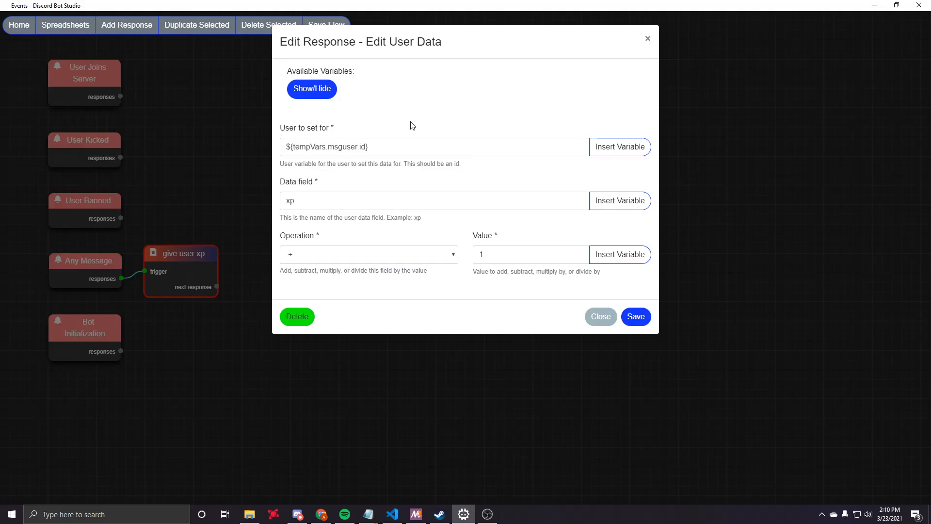
mouse_move(424, 146)
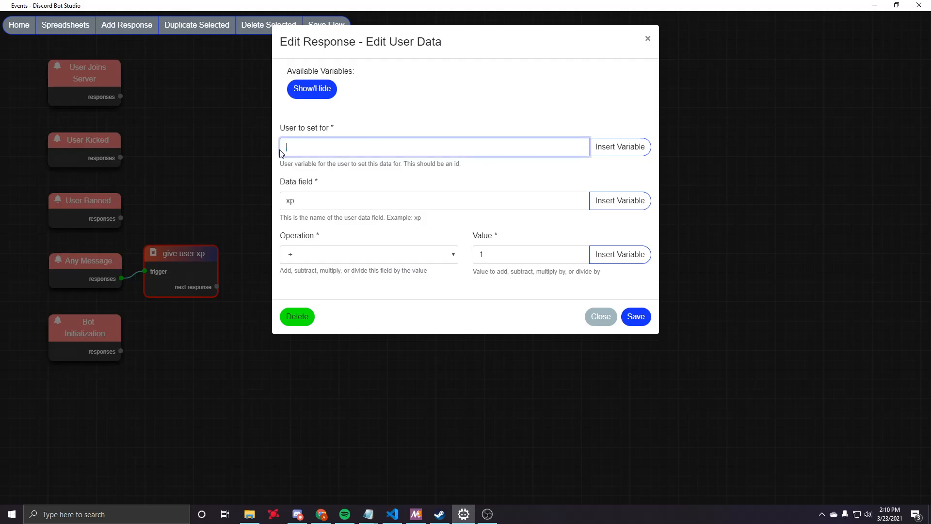
click(311, 89)
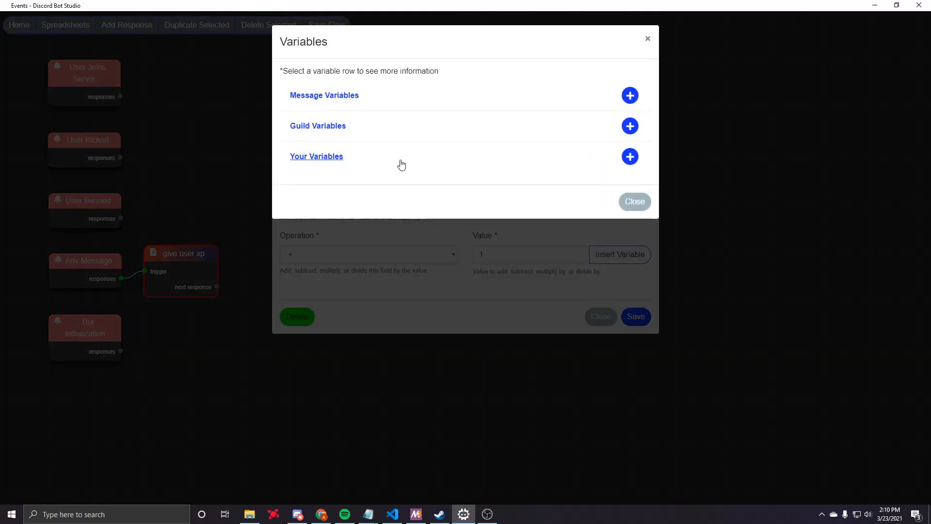
click(317, 156)
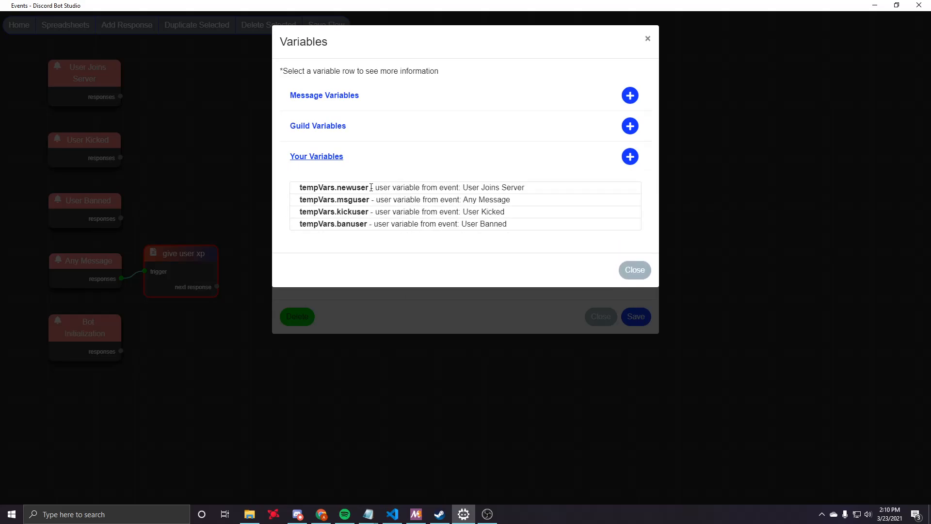
mouse_move(148, 137)
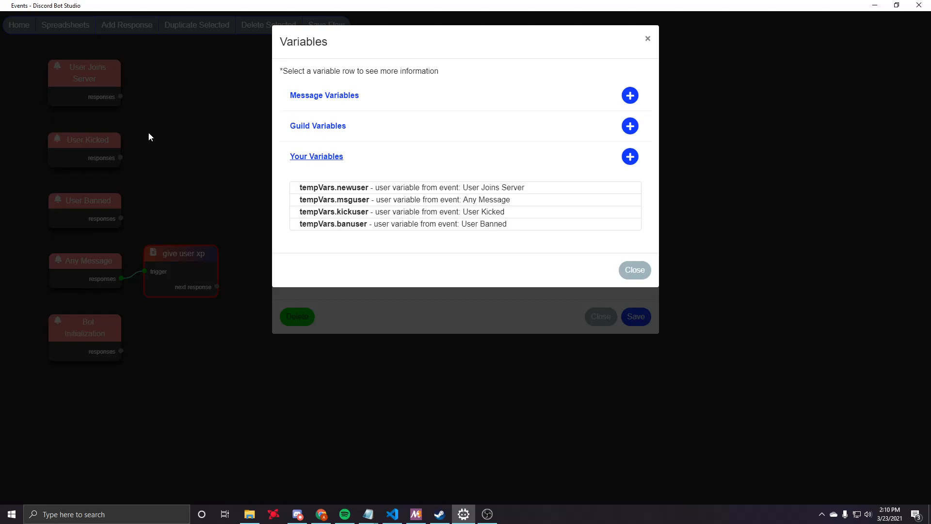
mouse_move(375, 197)
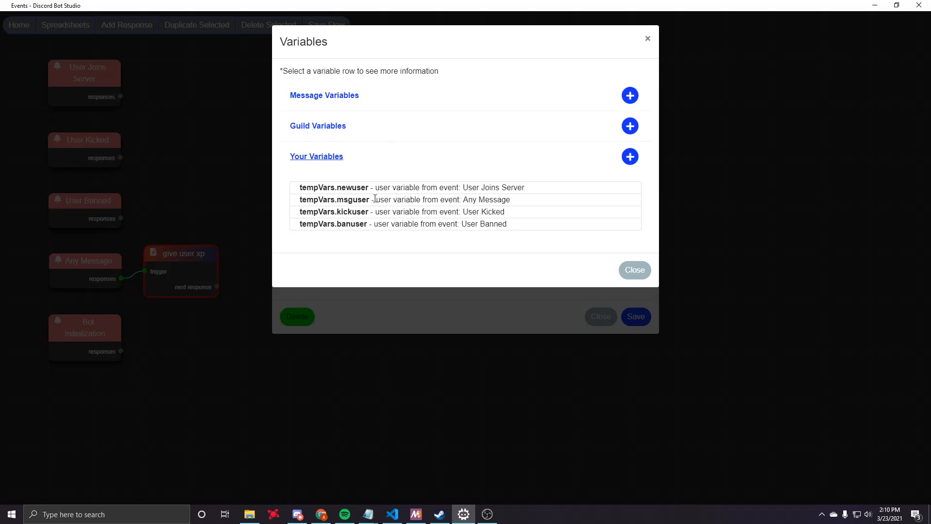
click(404, 199)
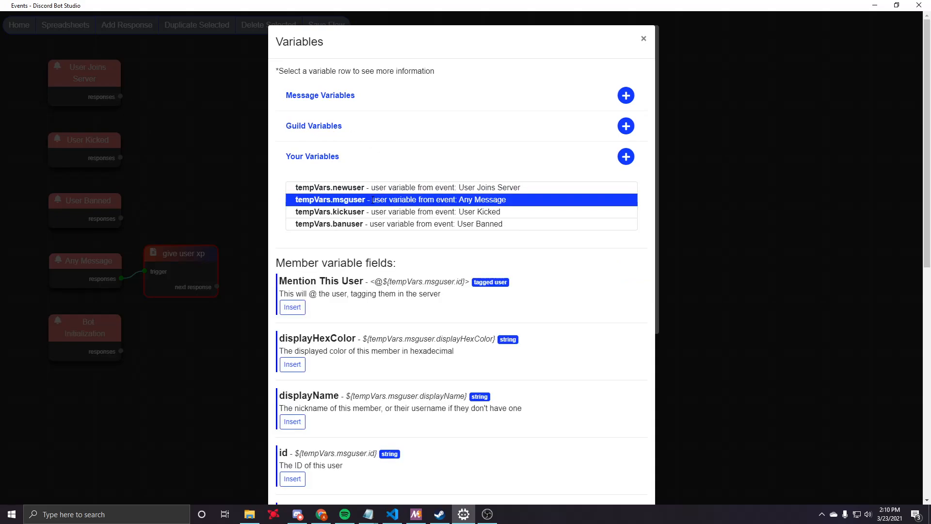
mouse_move(69, 282)
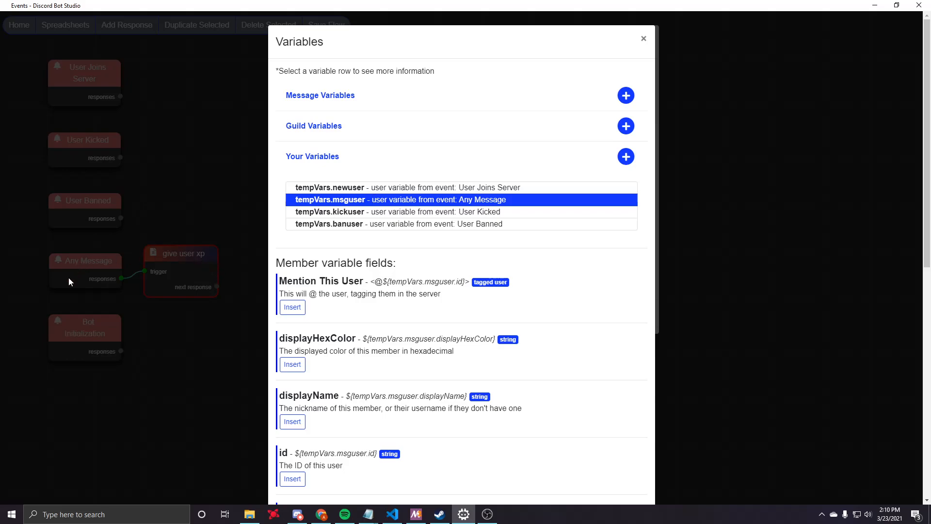
mouse_move(86, 269)
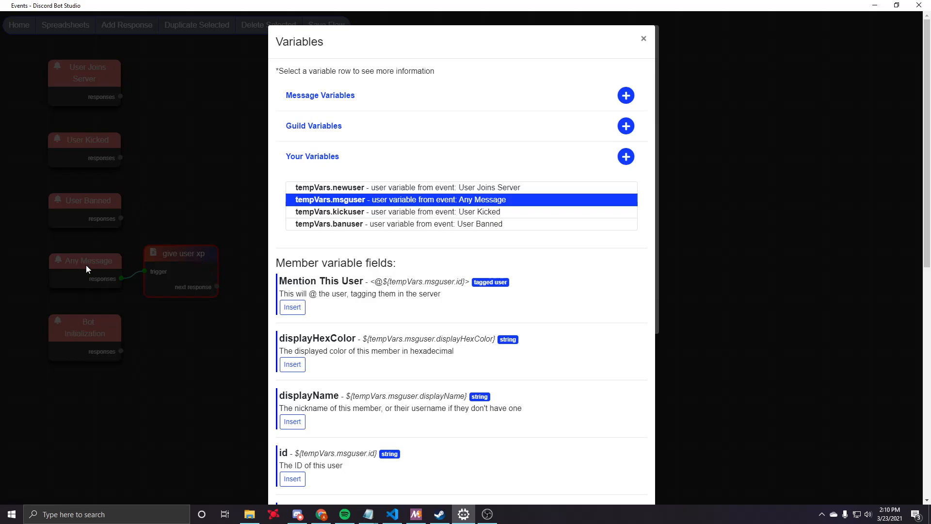
mouse_move(114, 279)
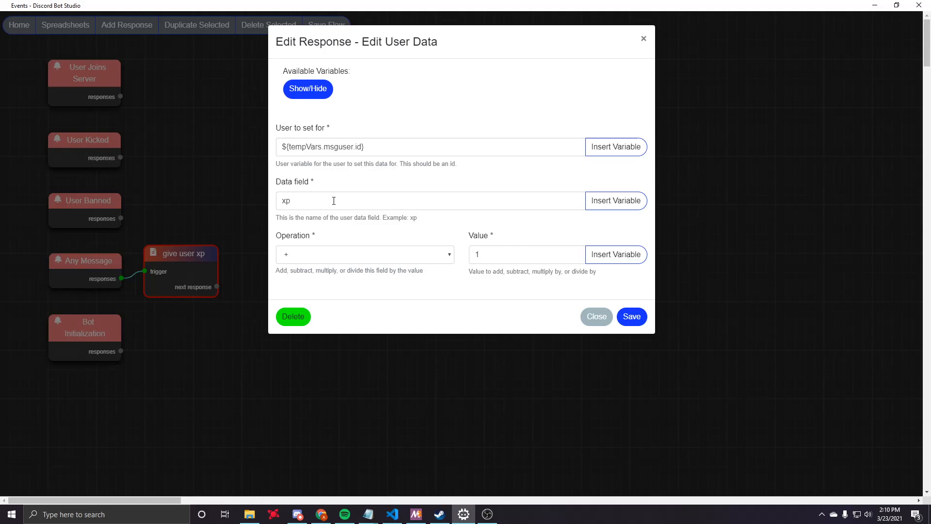
mouse_move(349, 258)
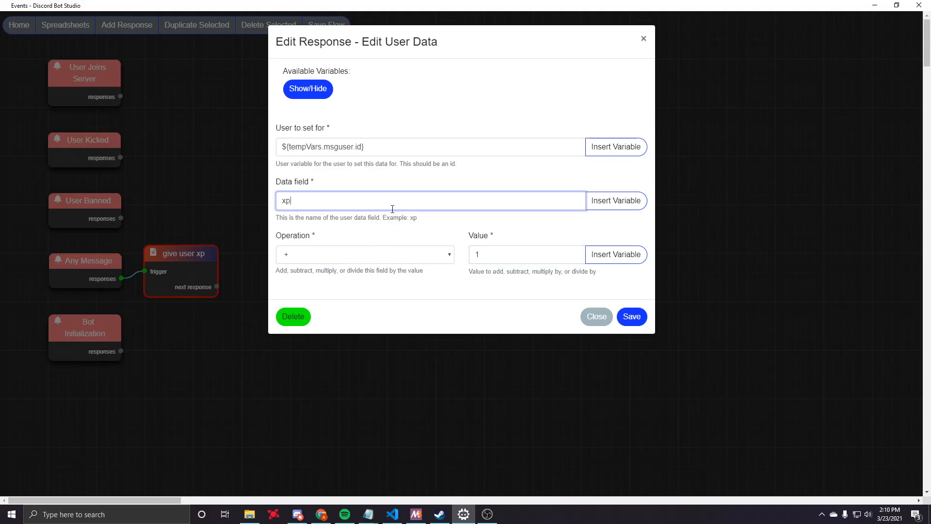
click(630, 315)
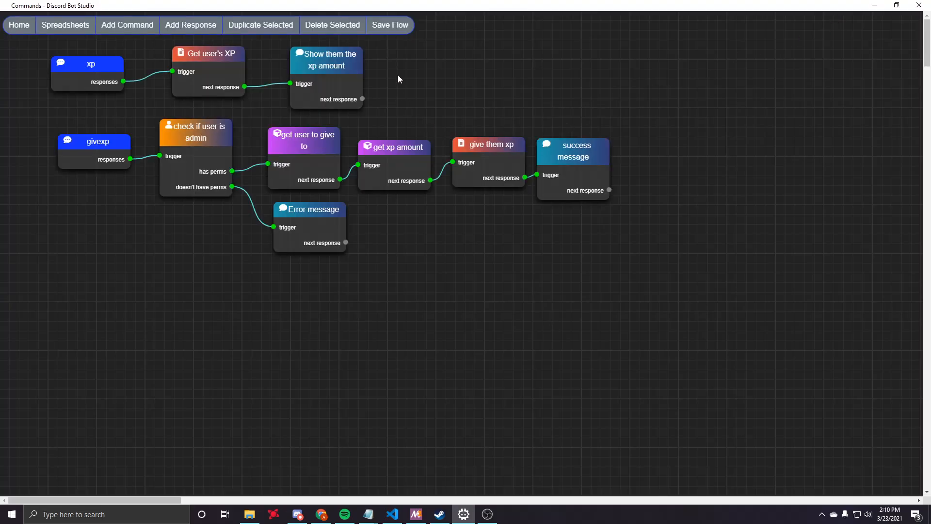
mouse_move(137, 83)
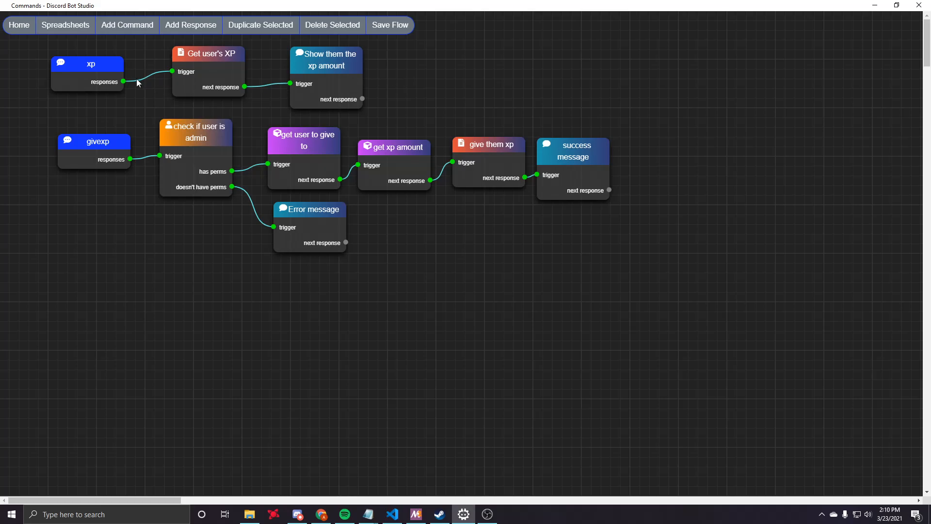
mouse_move(118, 72)
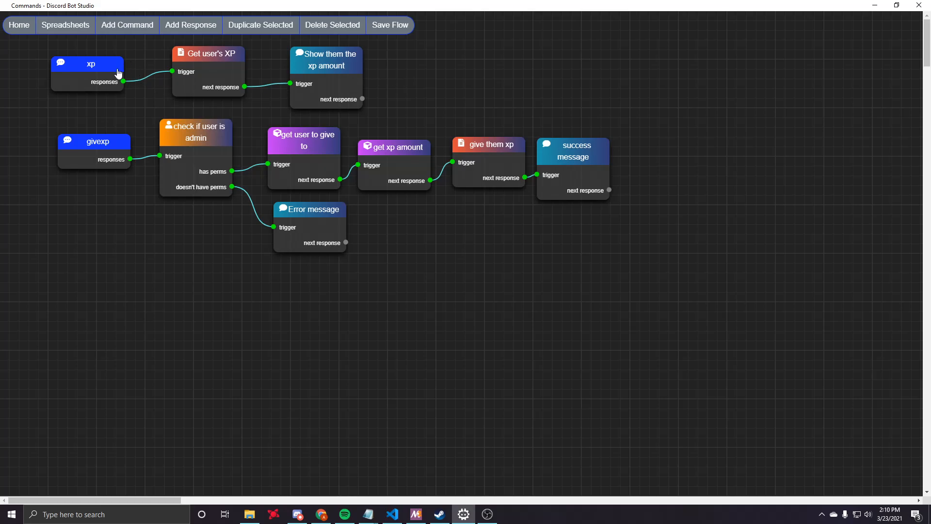
double_click(207, 54)
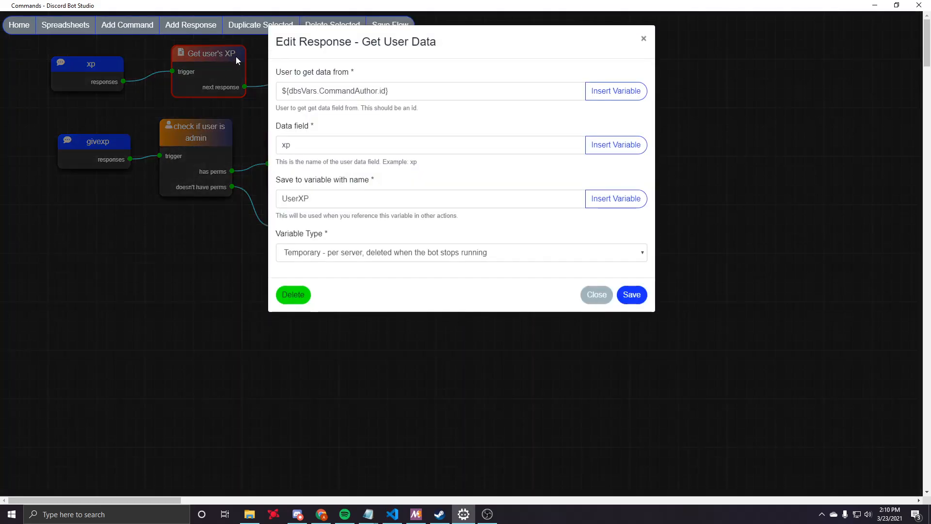
double_click(399, 42)
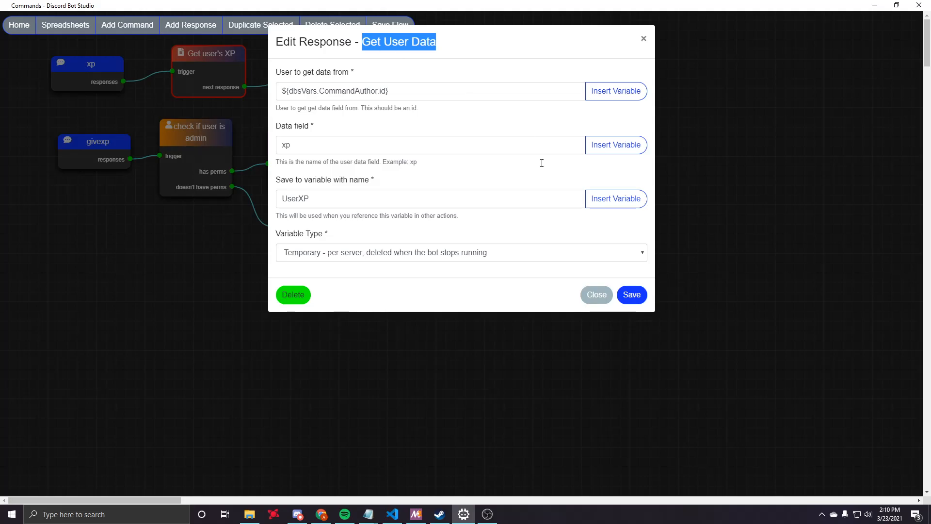
click(190, 25)
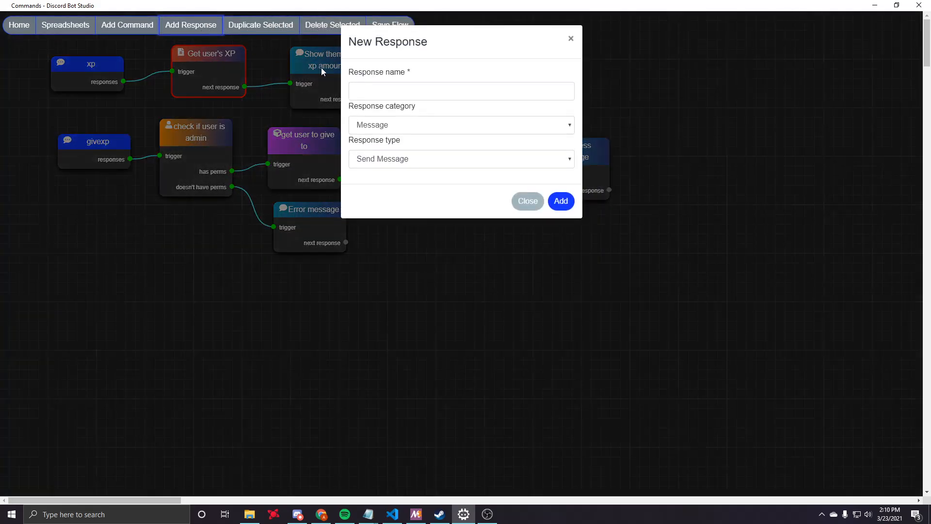
click(461, 125)
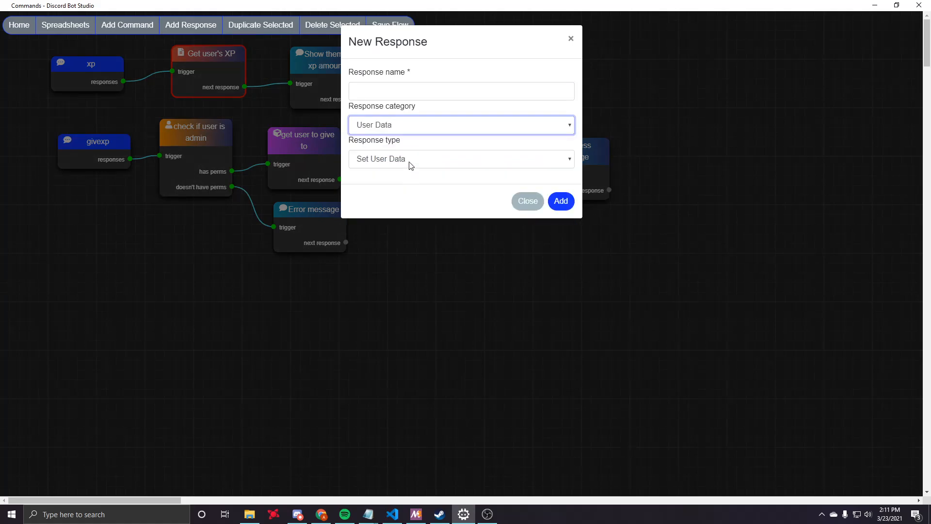
click(460, 159)
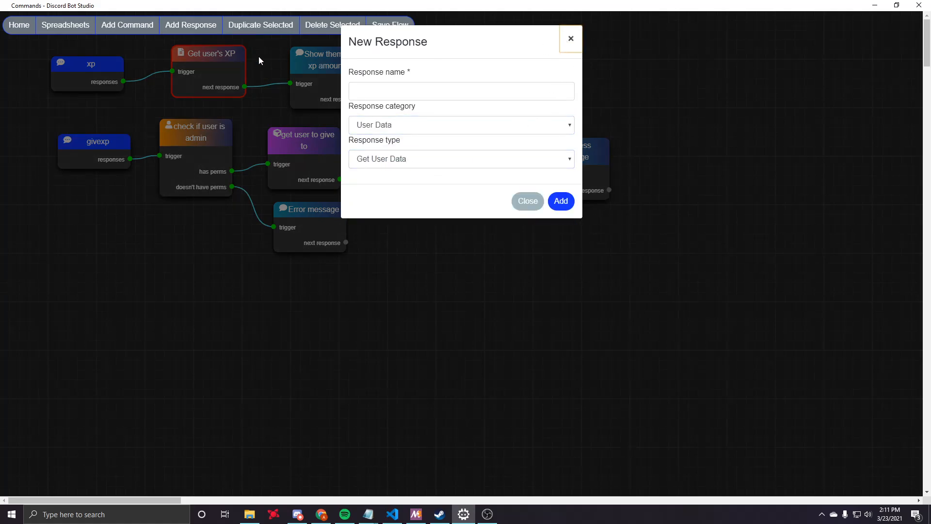
click(526, 201)
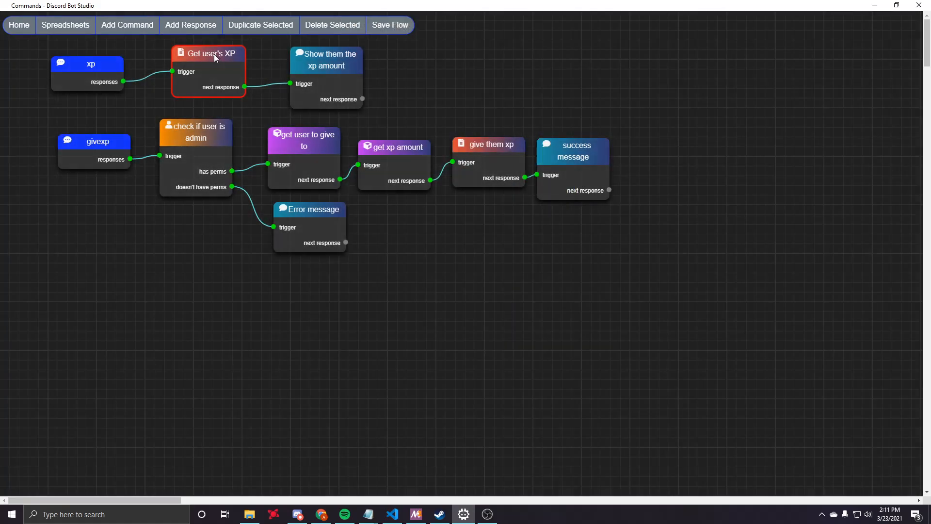
double_click(209, 53)
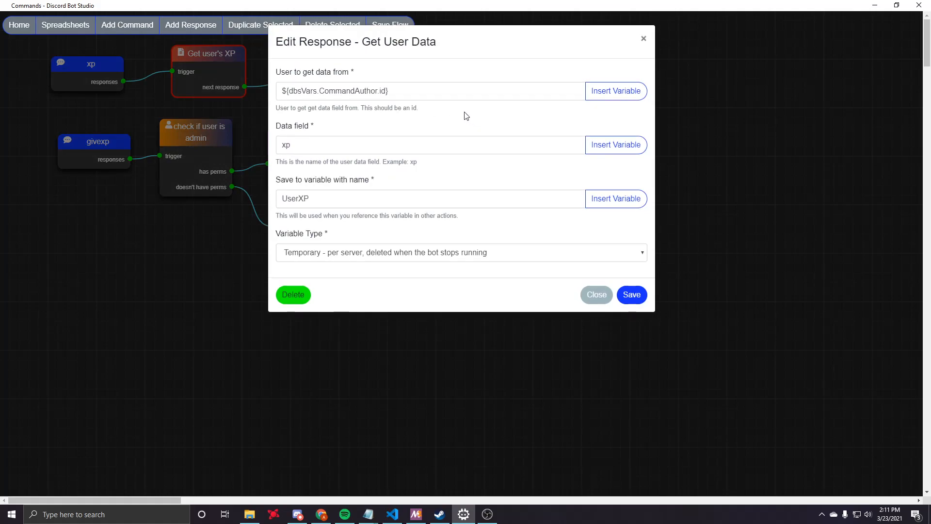
mouse_move(326, 145)
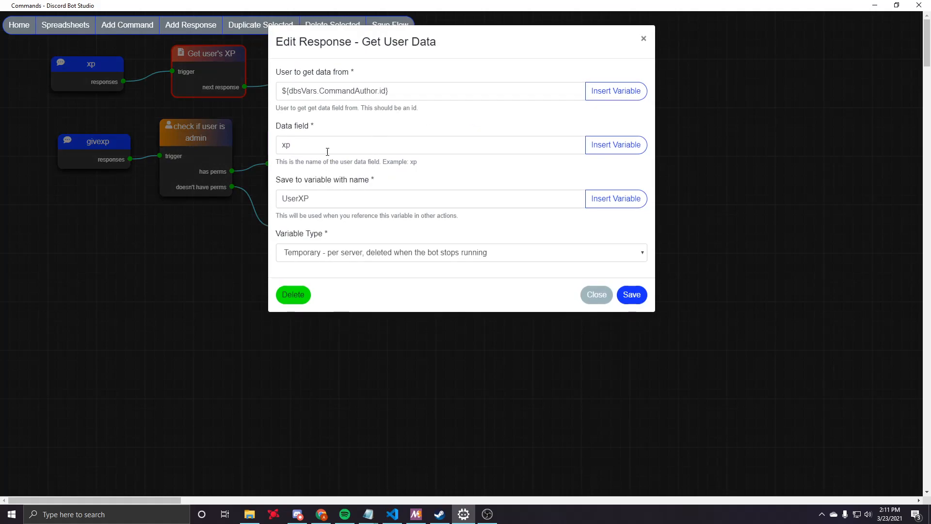
click(430, 91)
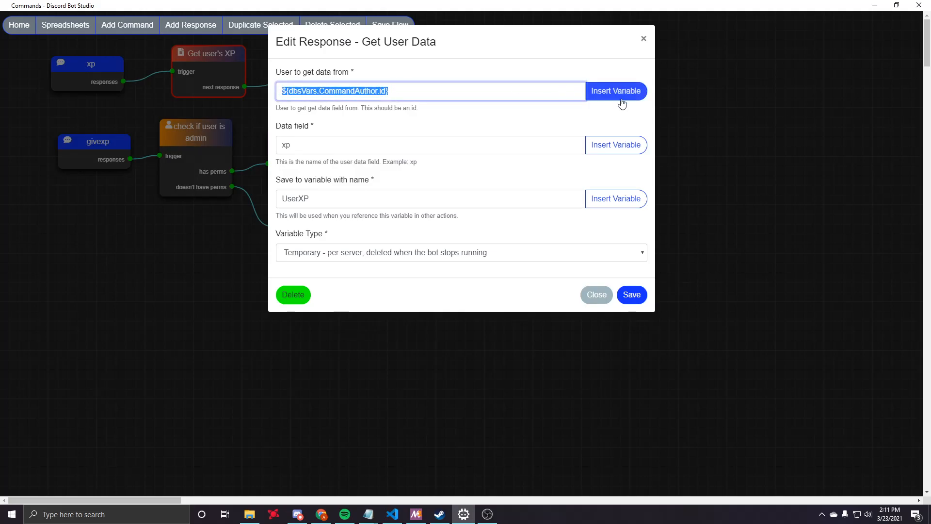
click(615, 91)
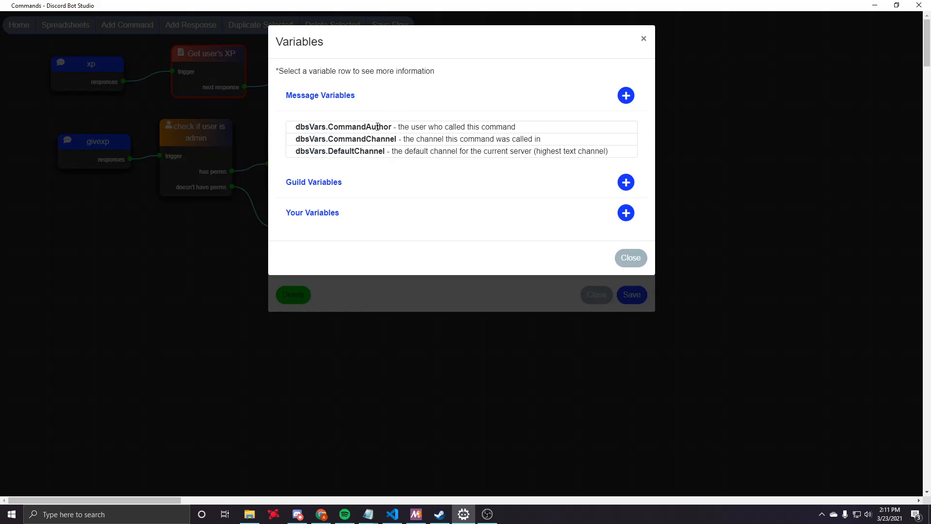
click(378, 127)
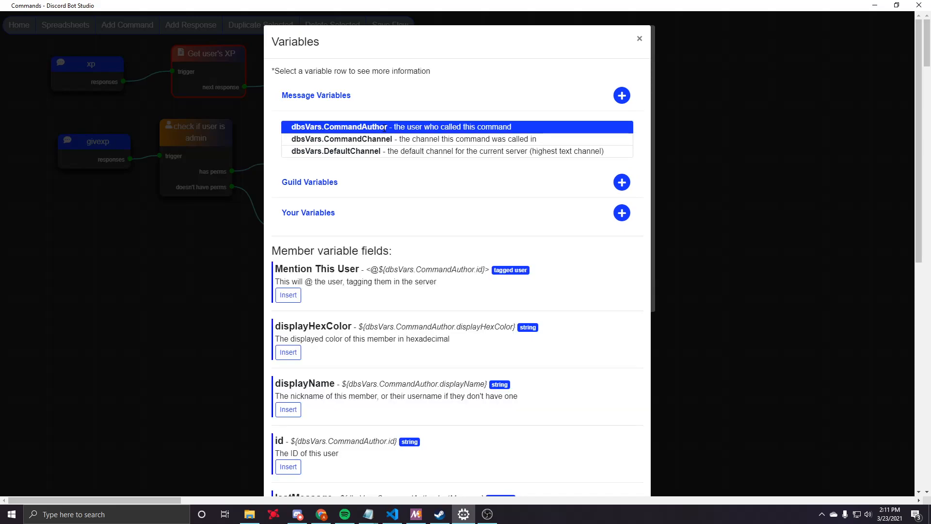
mouse_move(628, 34)
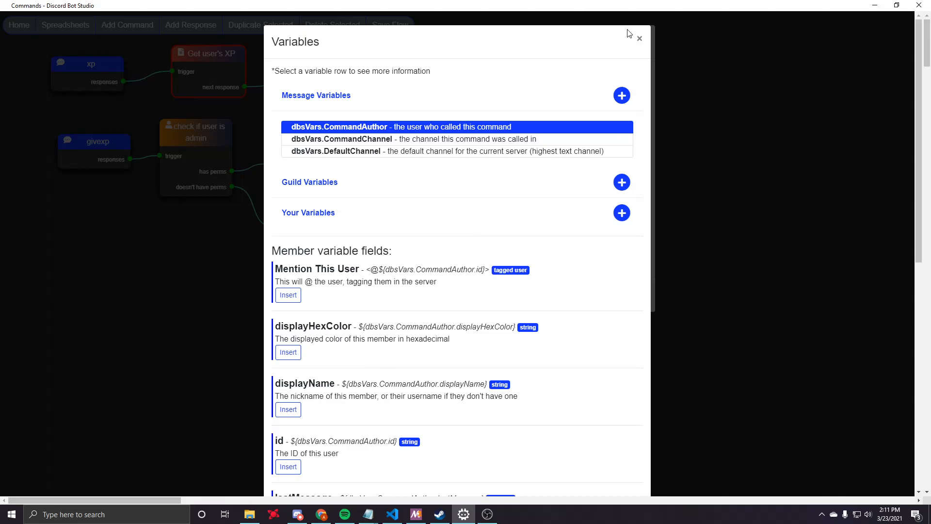
click(640, 38)
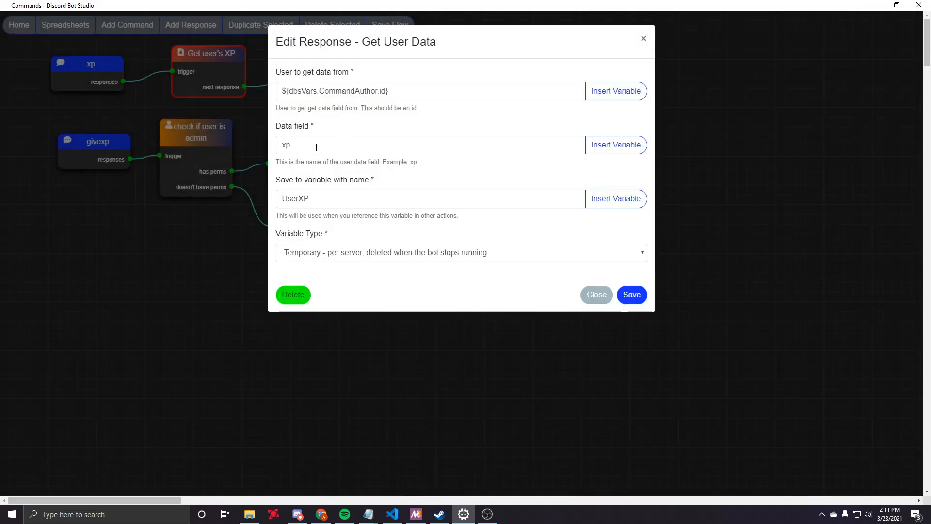
double_click(285, 145)
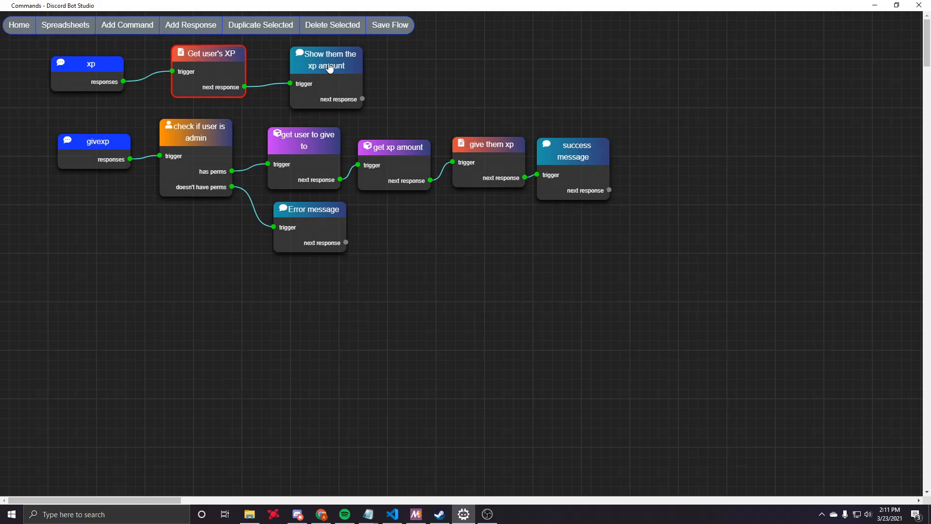
double_click(325, 59)
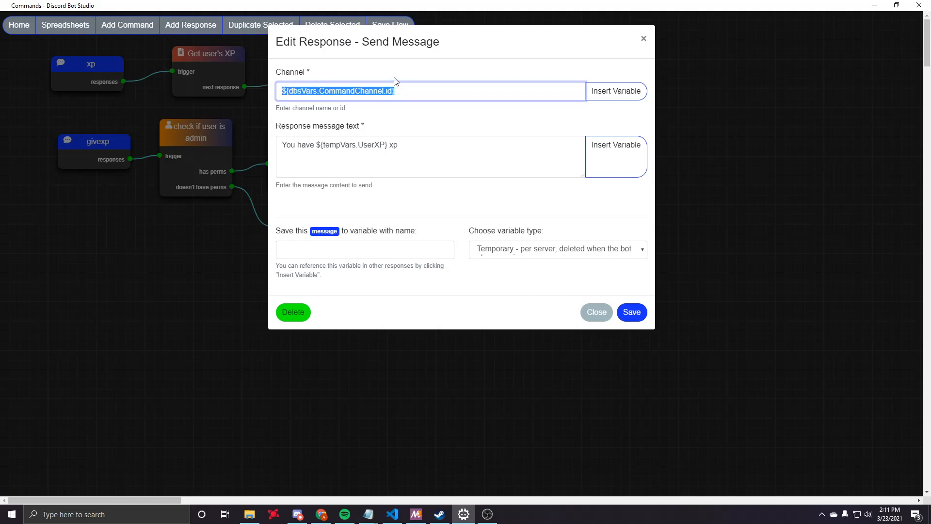
mouse_move(403, 92)
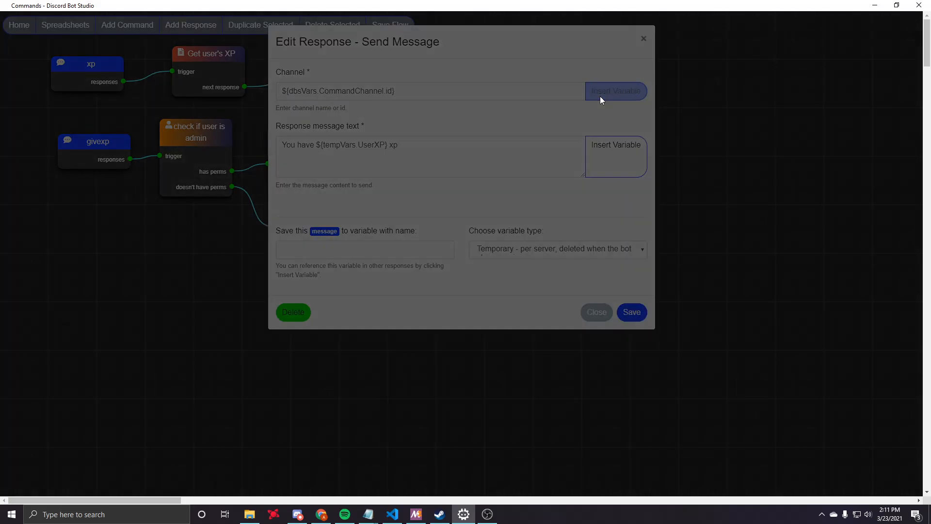
click(615, 91)
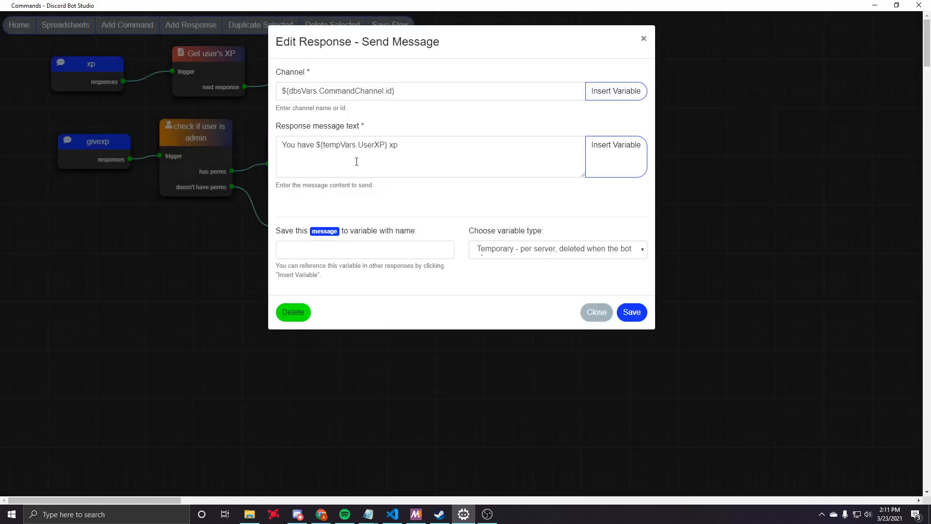
mouse_move(346, 151)
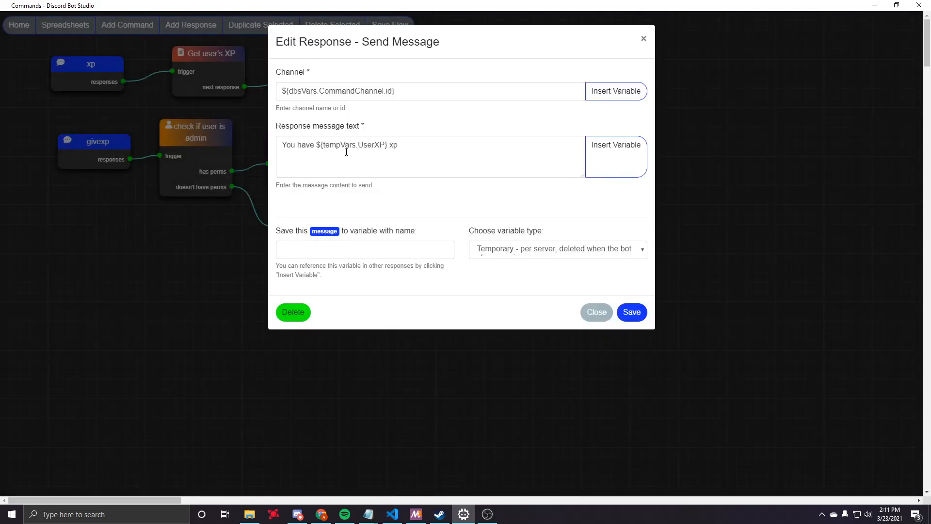
double_click(352, 145)
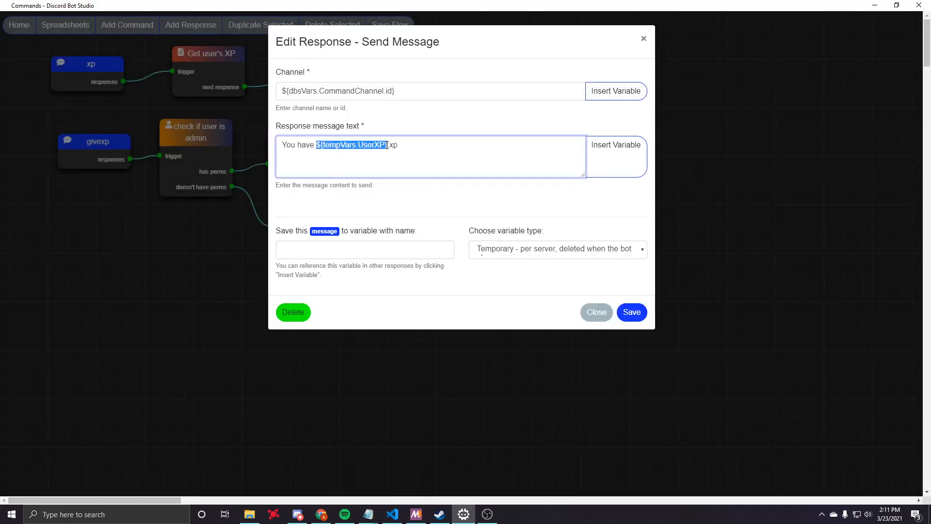
click(389, 145)
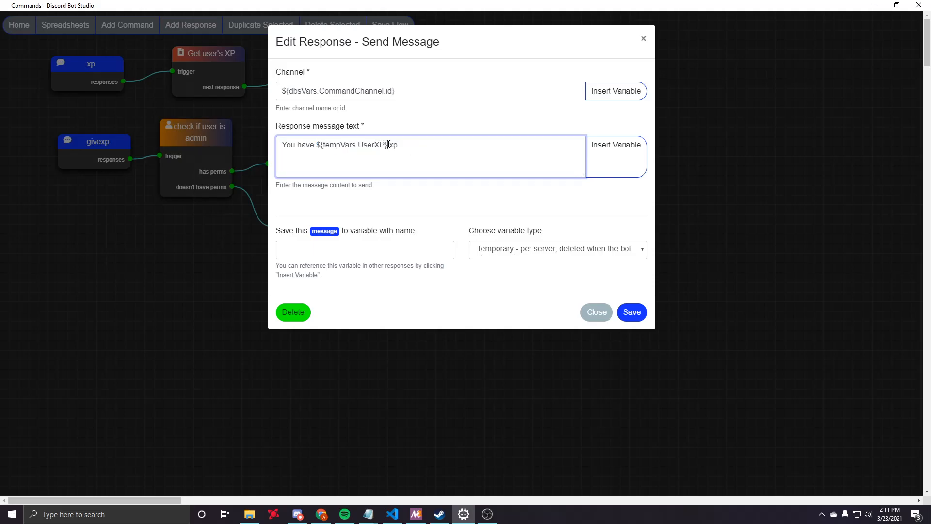
double_click(352, 145)
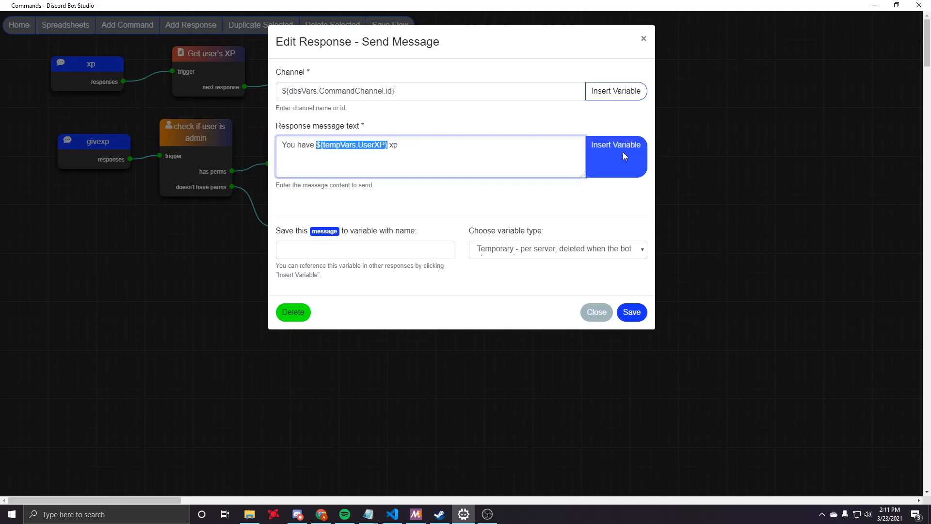
click(615, 144)
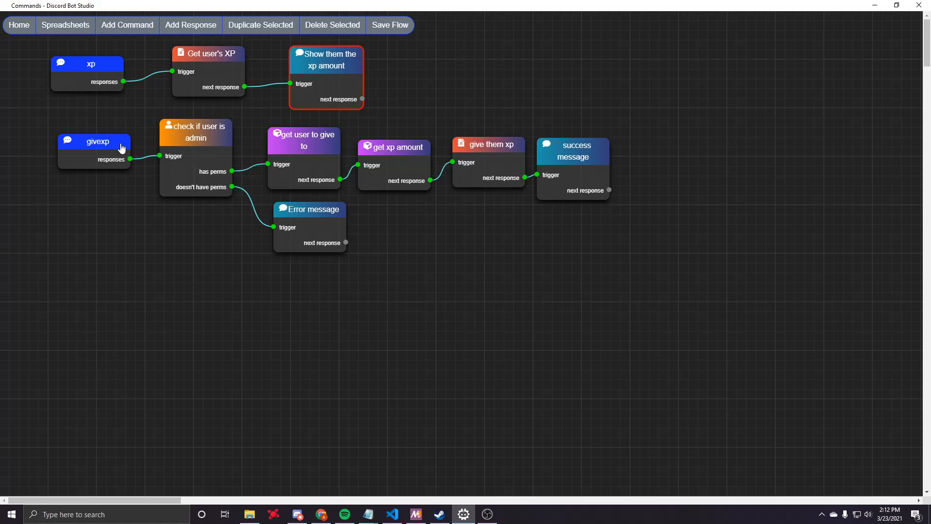
mouse_move(226, 140)
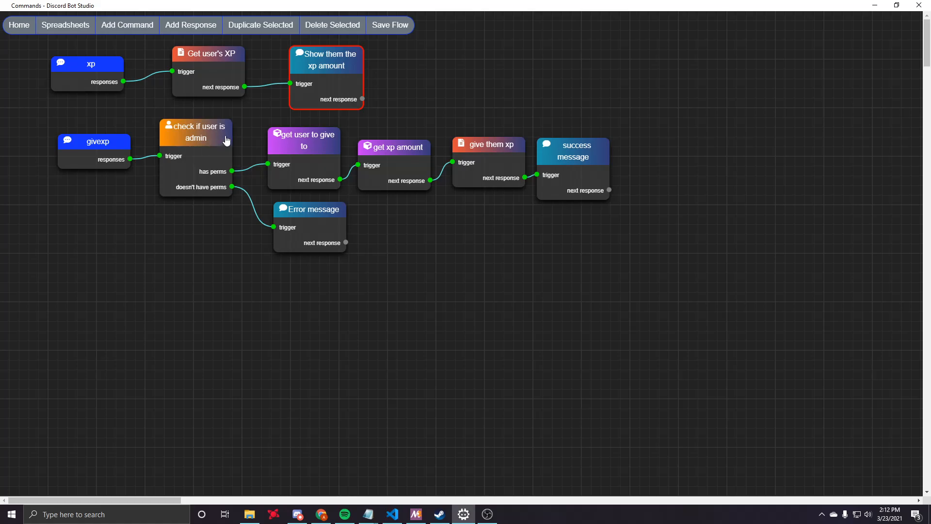
double_click(195, 132)
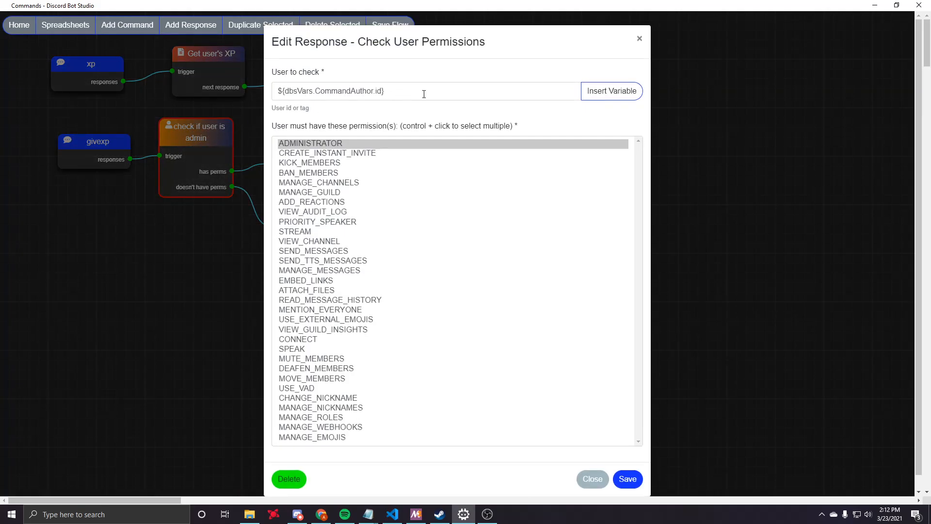
mouse_move(391, 129)
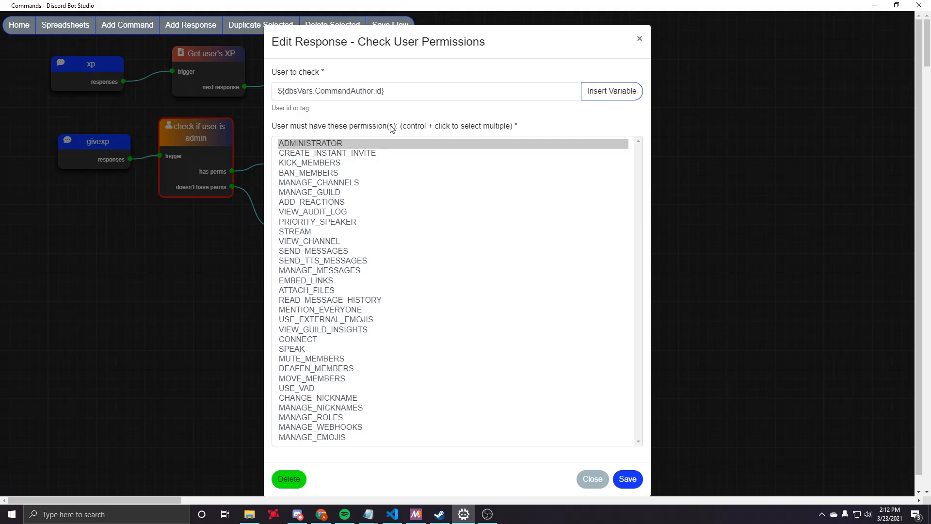
double_click(420, 42)
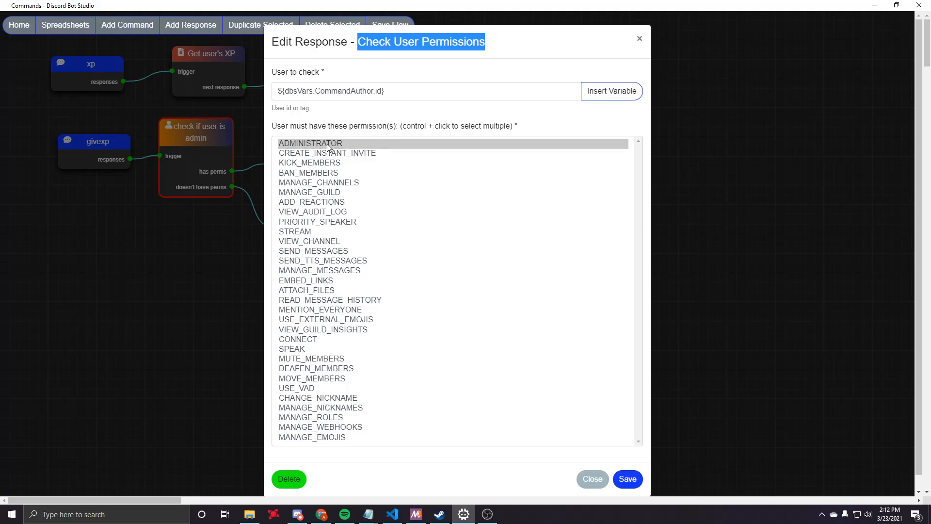
click(592, 479)
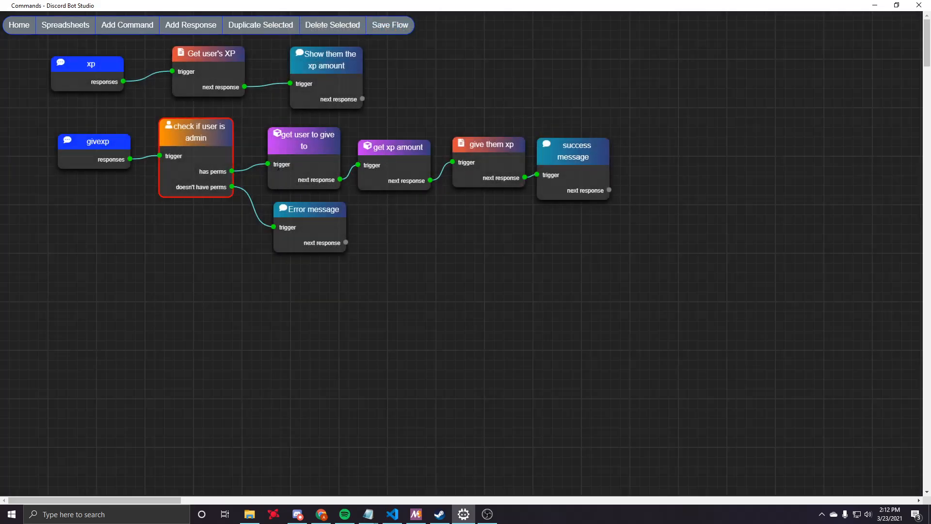
click(308, 209)
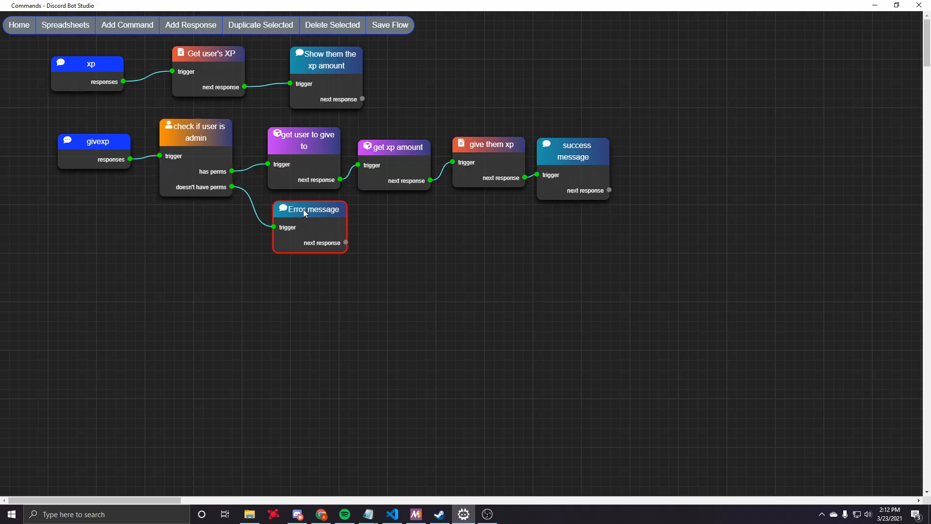
double_click(310, 209)
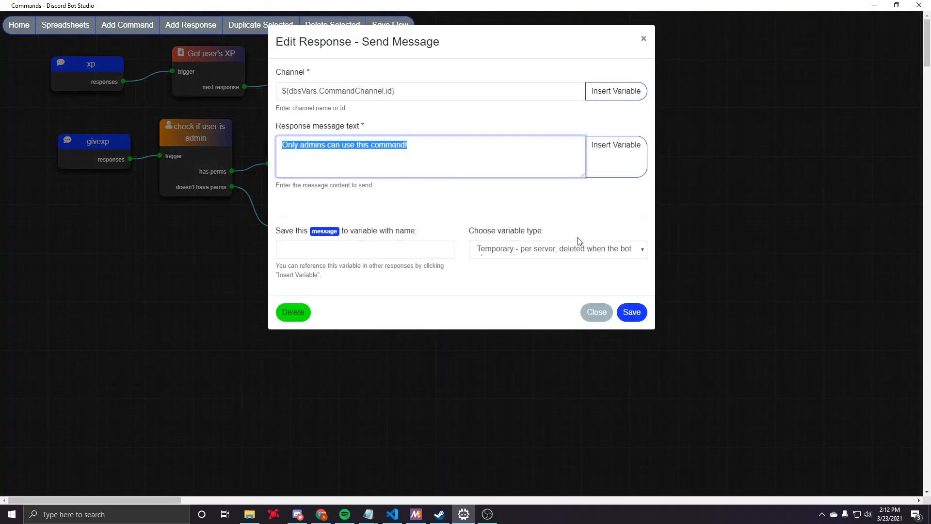
click(596, 312)
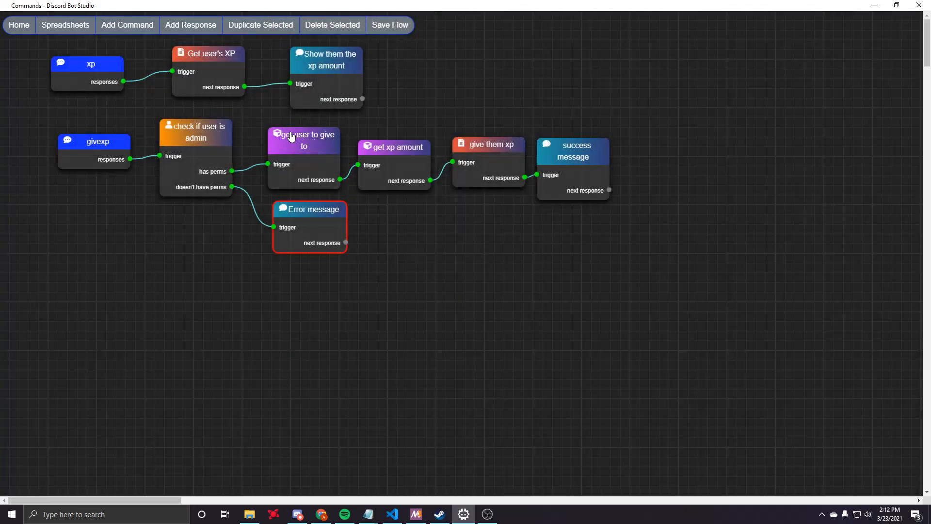
mouse_move(304, 146)
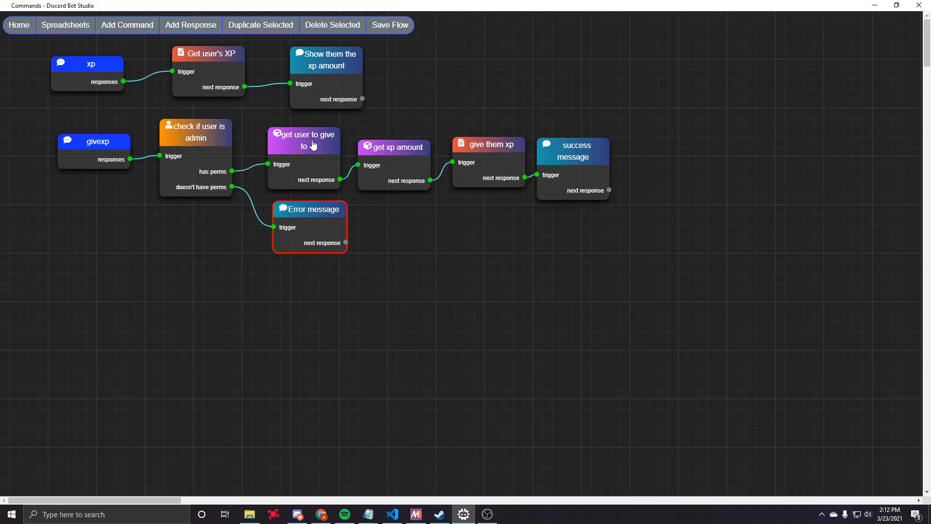
double_click(303, 140)
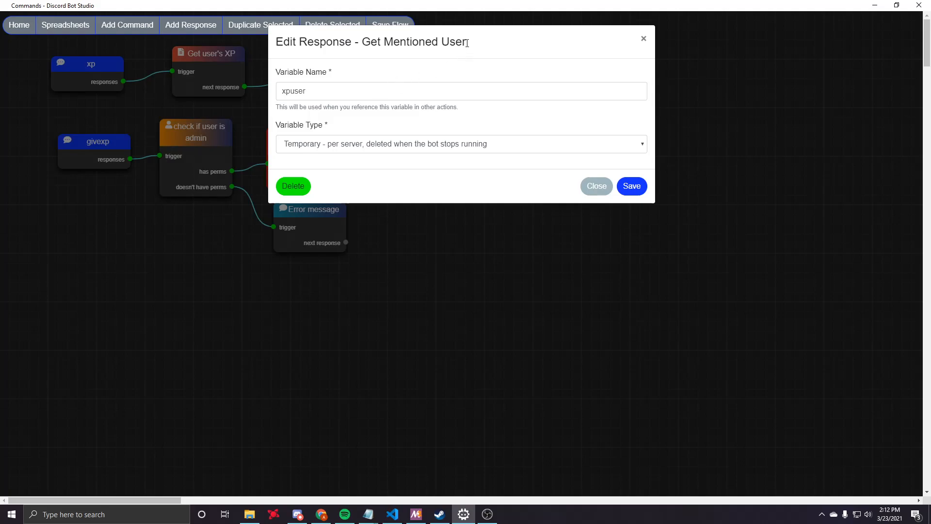
double_click(413, 42)
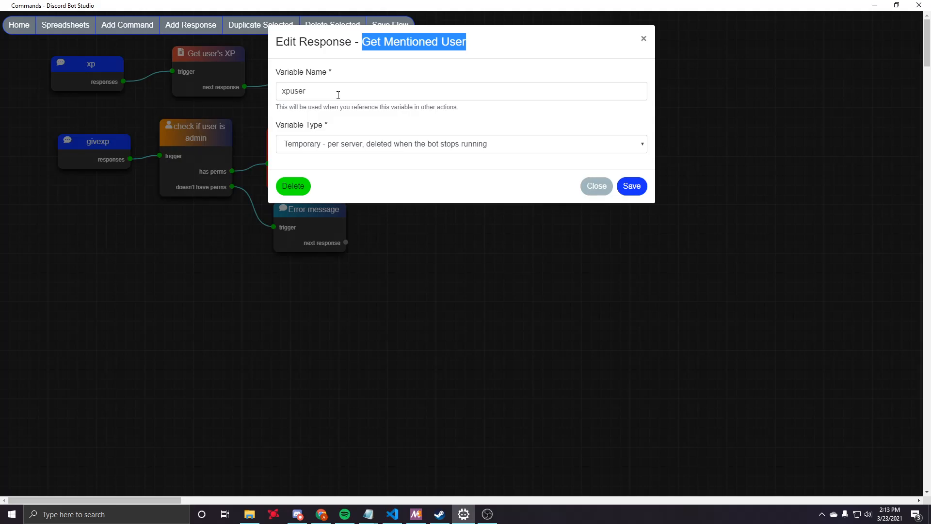
mouse_move(643, 42)
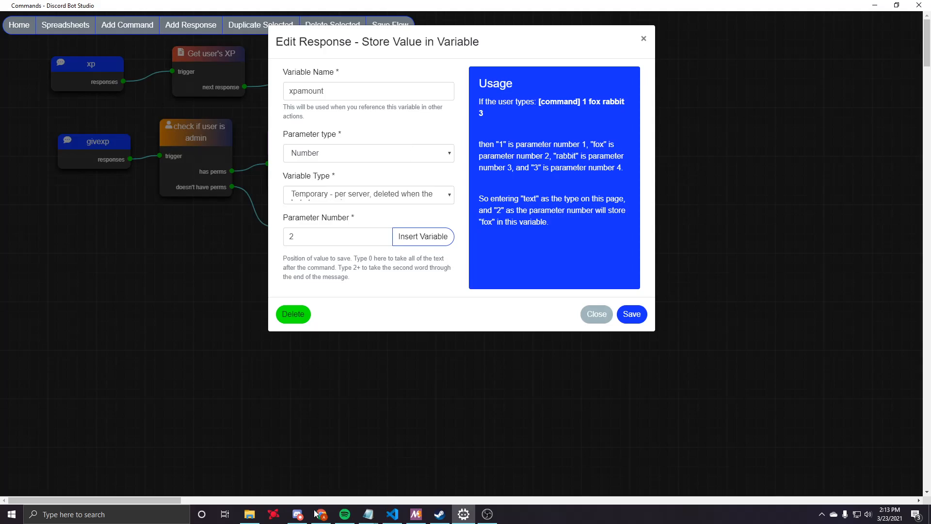
click(297, 514)
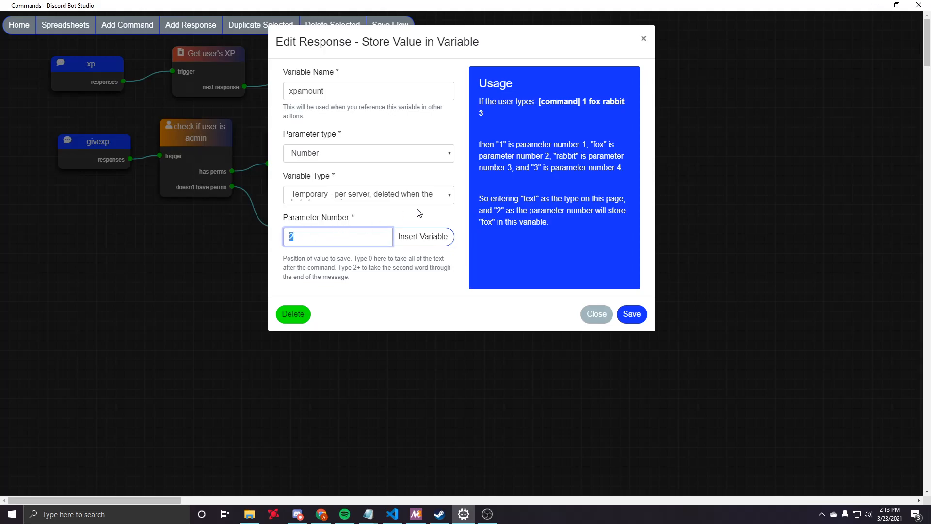
mouse_move(597, 102)
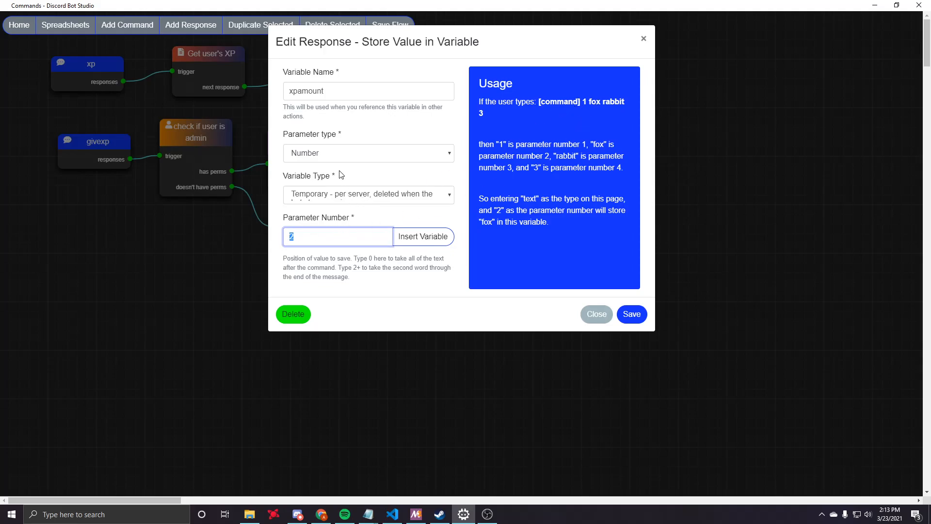
mouse_move(343, 190)
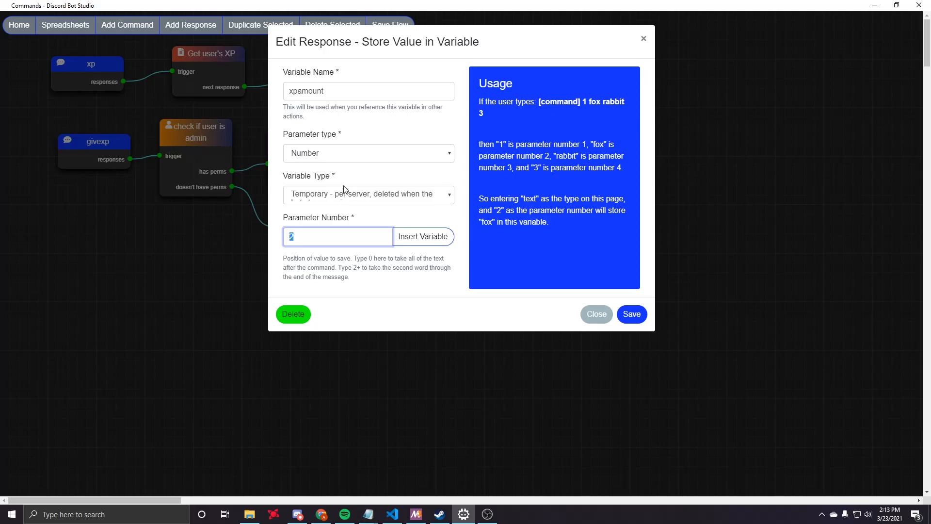
mouse_move(354, 92)
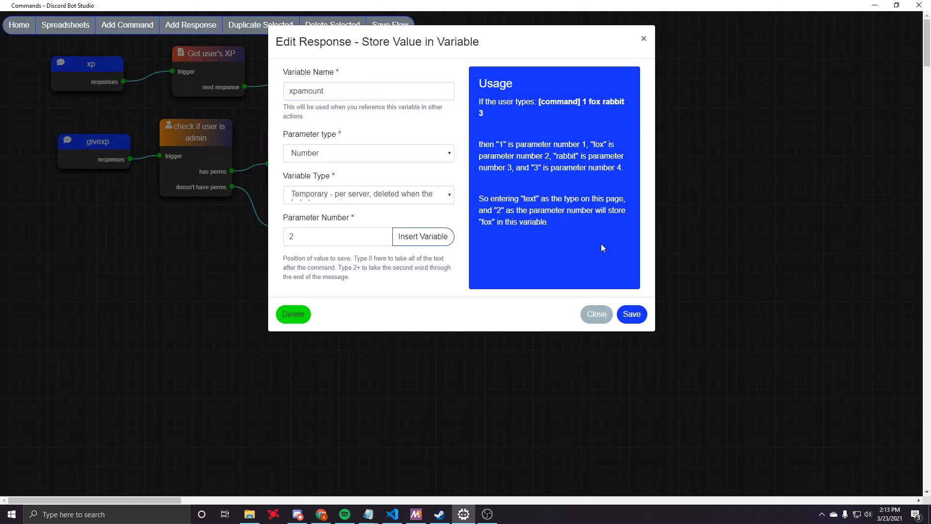
click(595, 314)
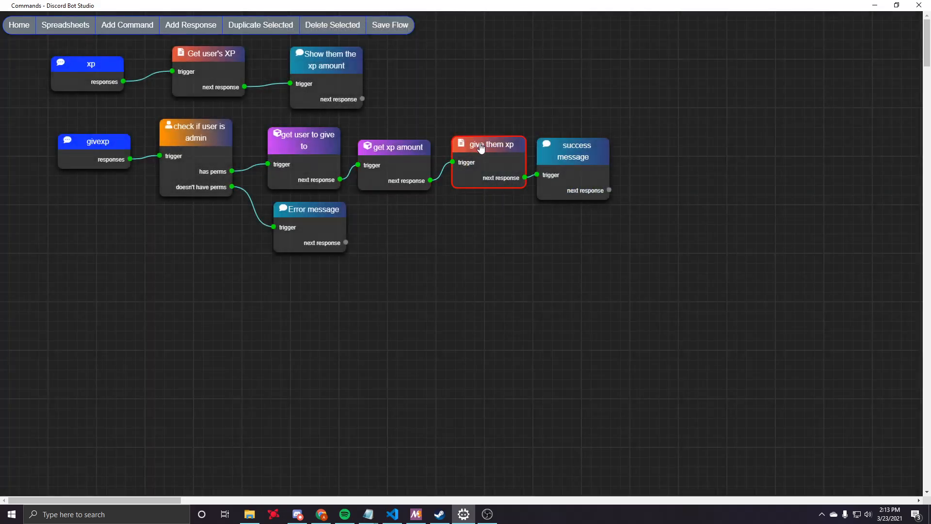
double_click(488, 145)
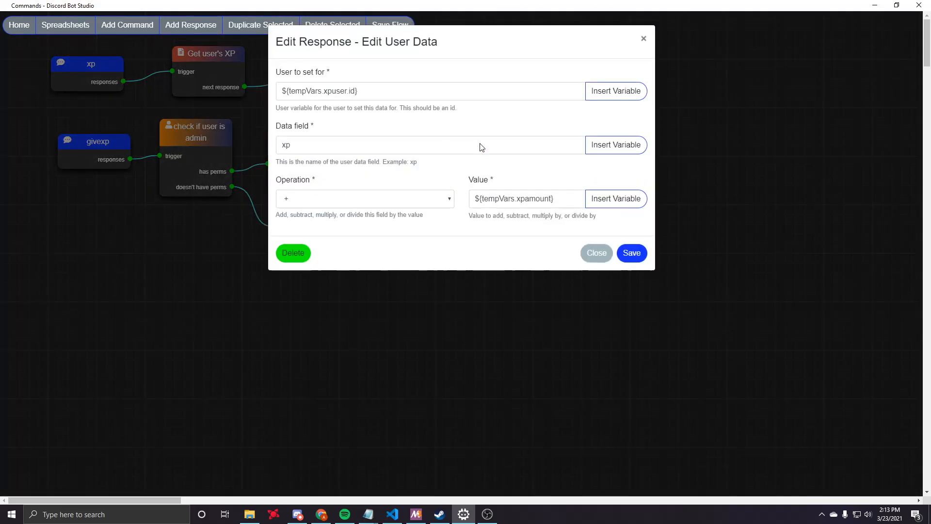
double_click(400, 42)
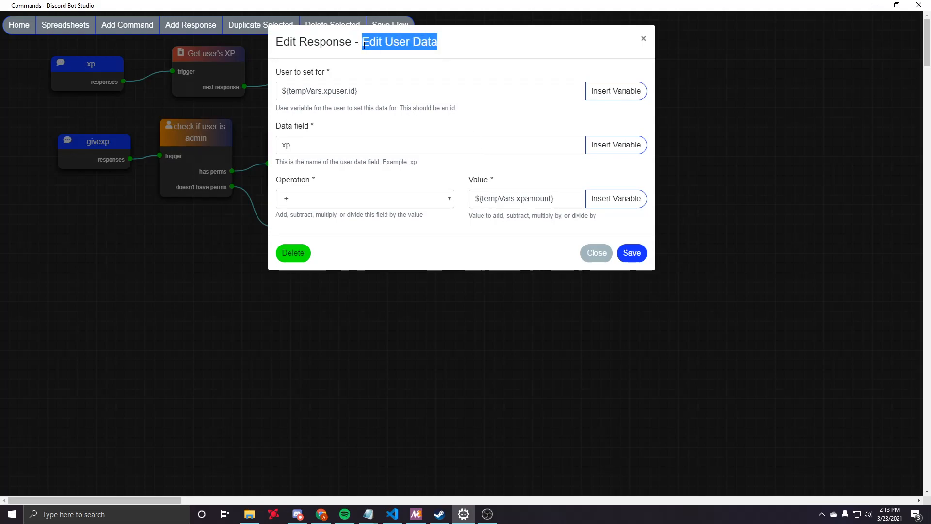
mouse_move(385, 112)
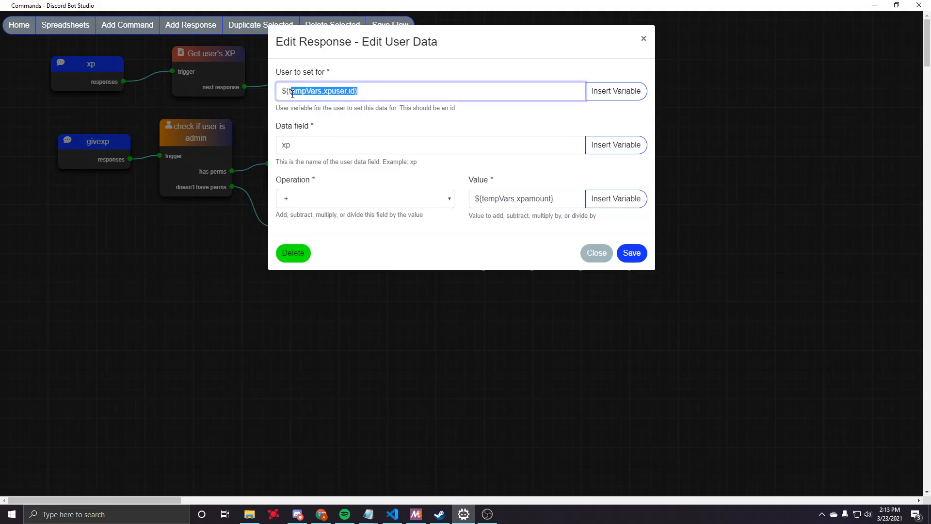
double_click(334, 91)
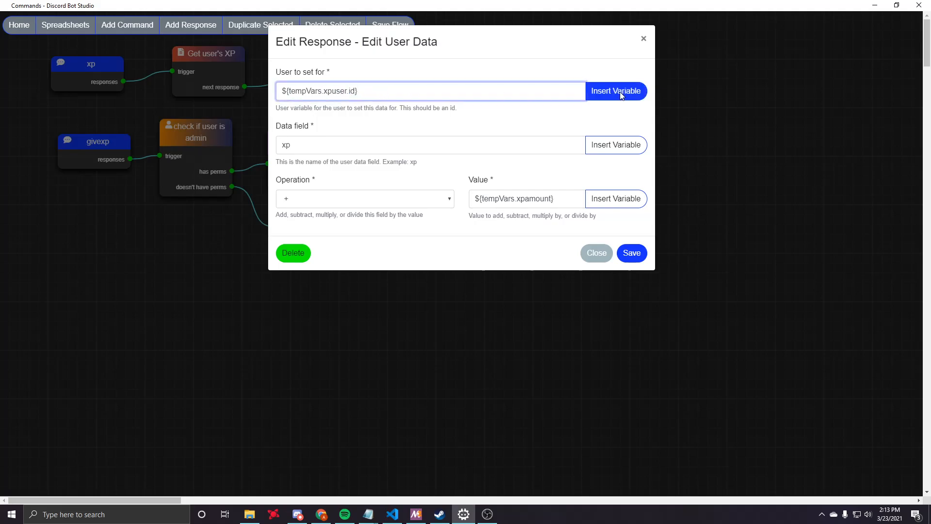
click(615, 91)
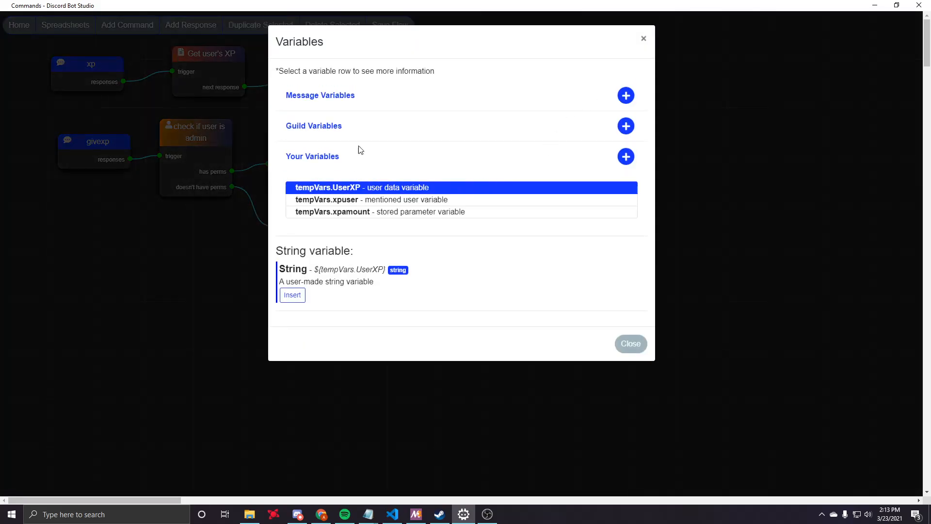
click(371, 199)
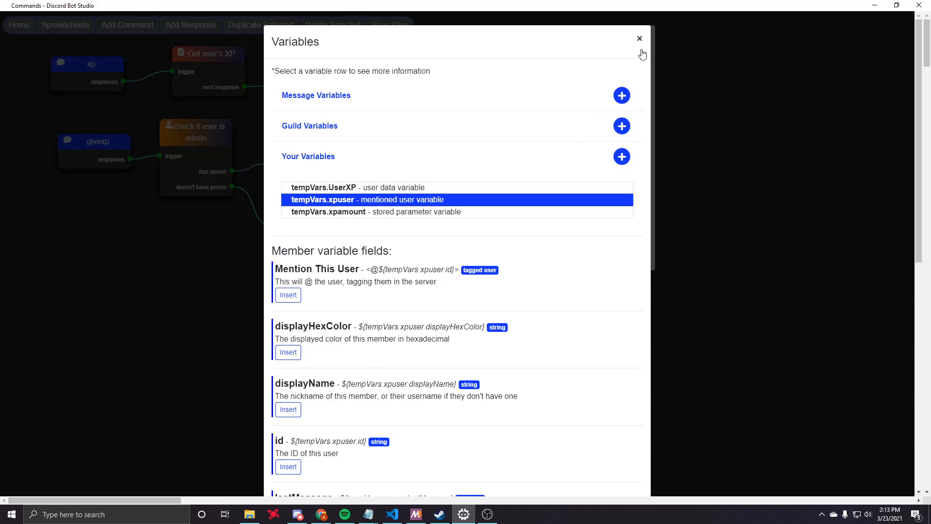
click(640, 38)
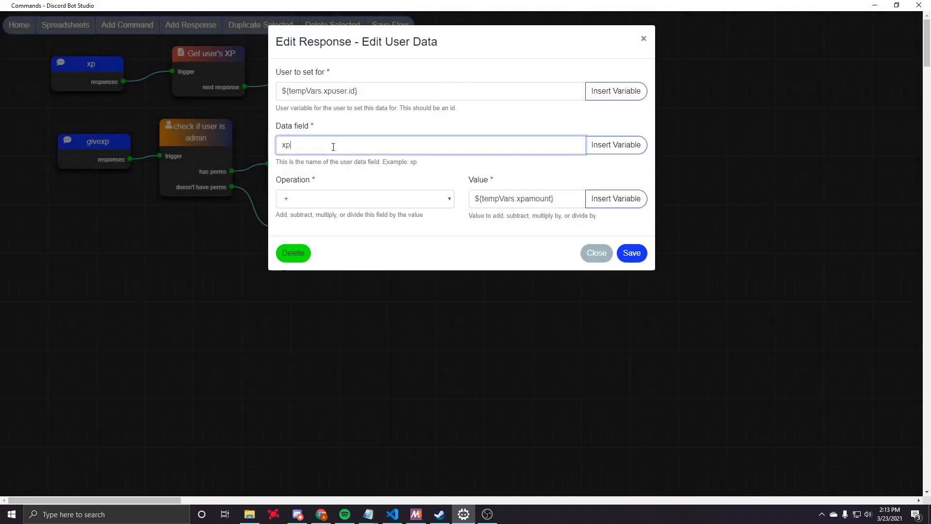
mouse_move(386, 179)
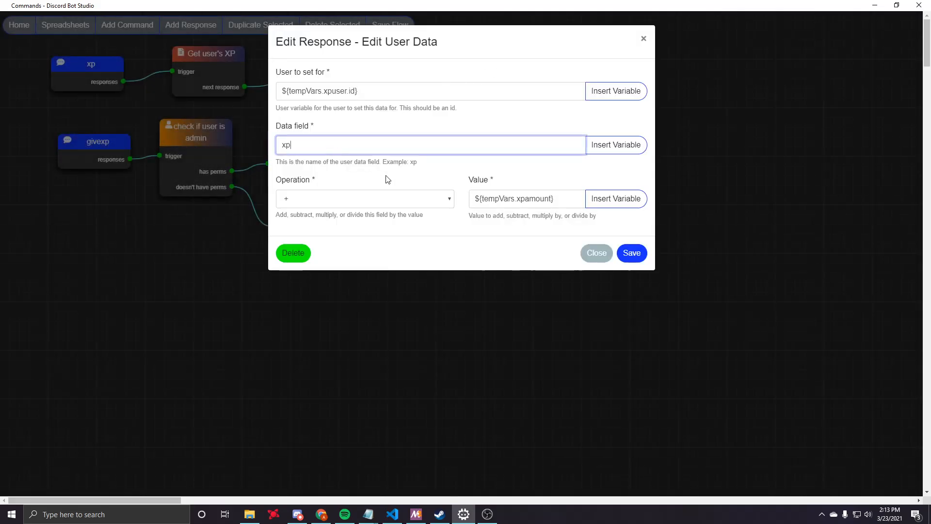
click(365, 199)
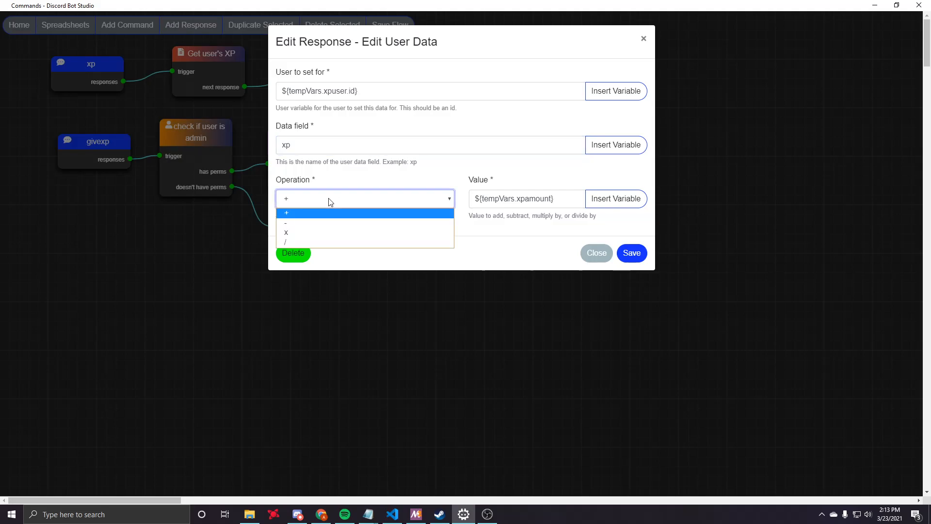
click(286, 212)
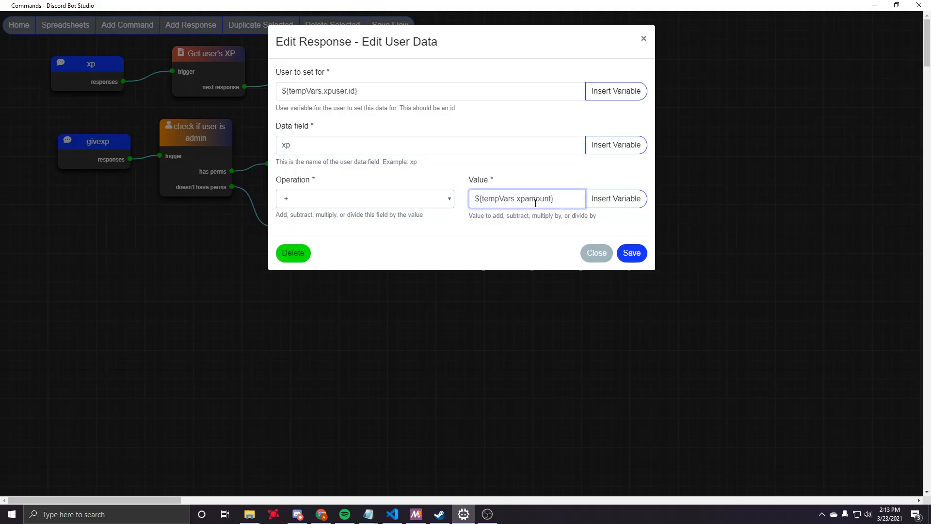
click(616, 198)
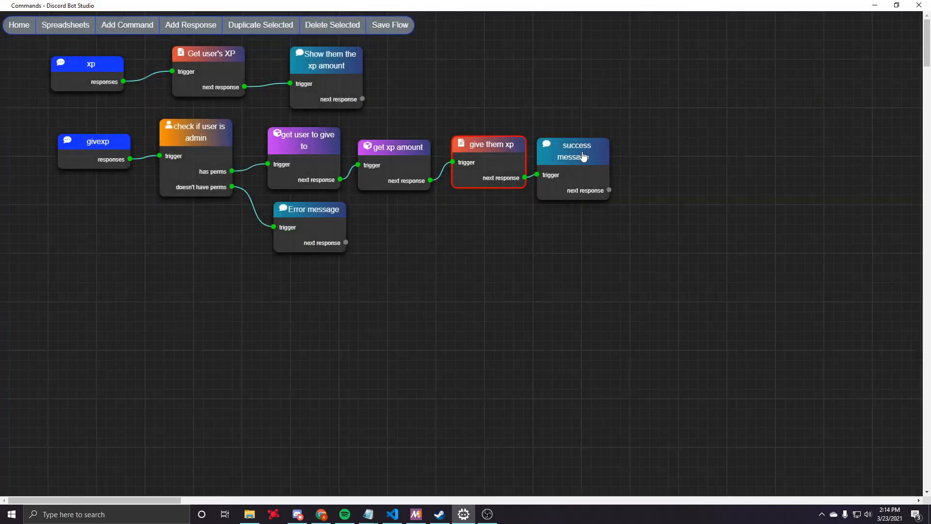
double_click(571, 150)
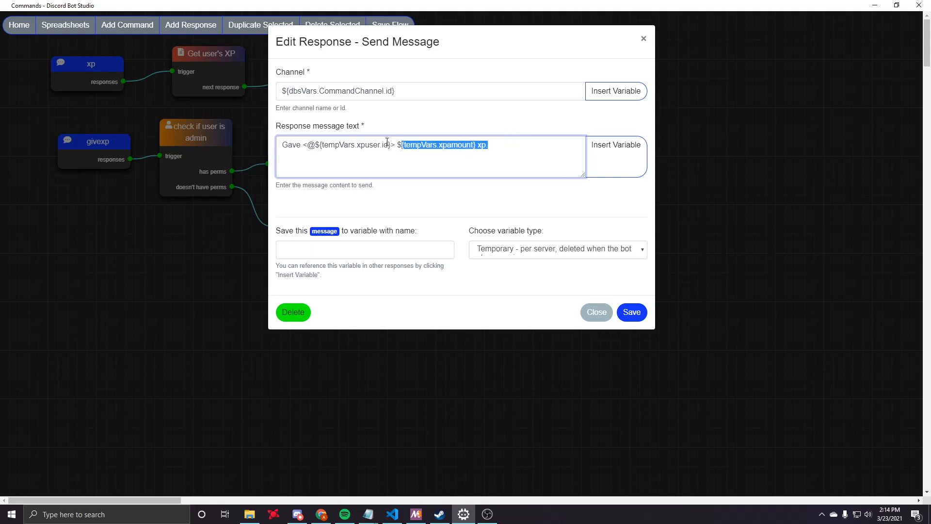
click(303, 145)
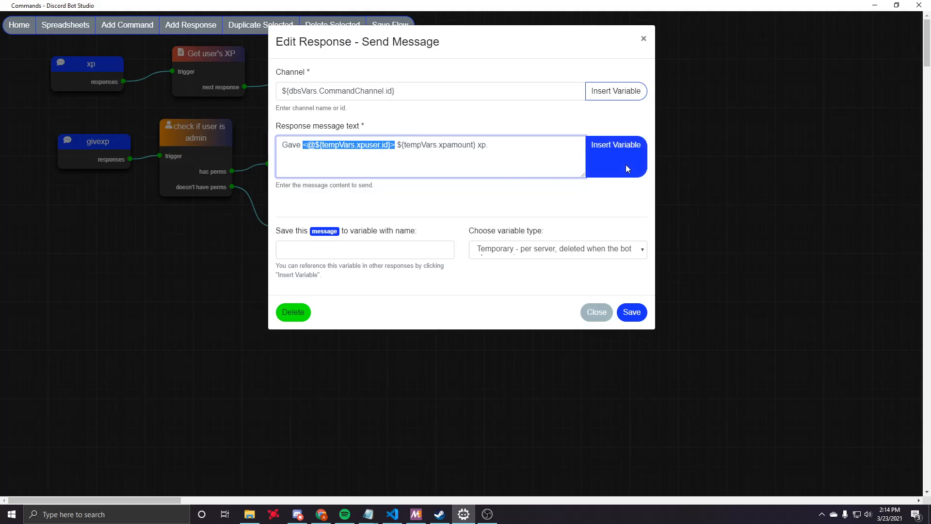
click(615, 157)
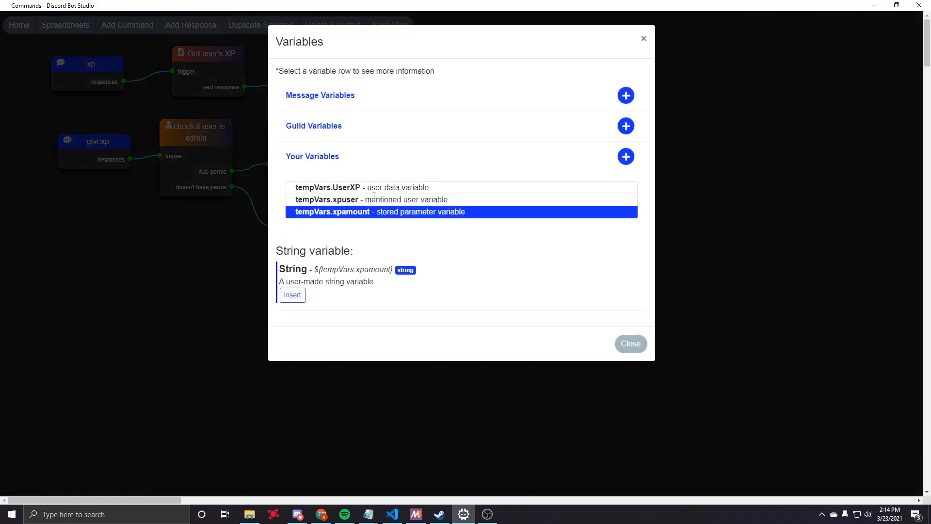
click(368, 199)
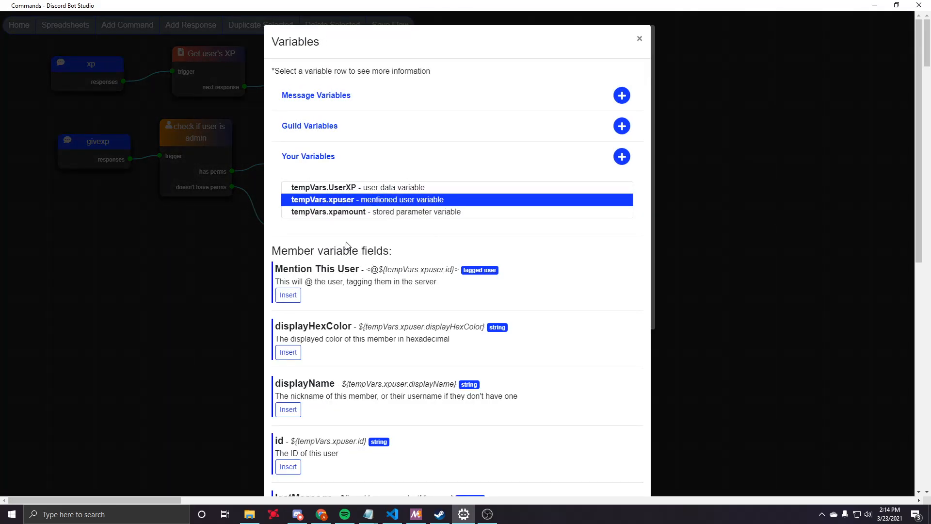
mouse_move(399, 265)
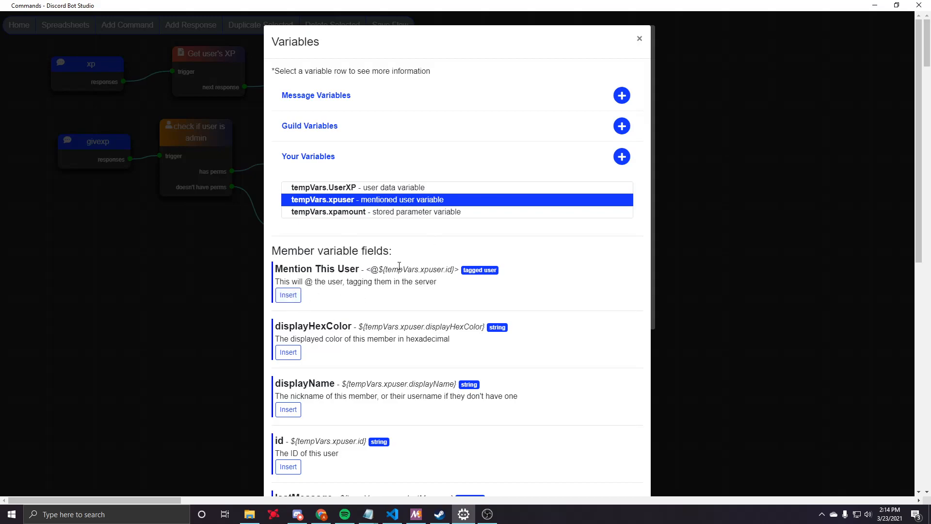
double_click(412, 270)
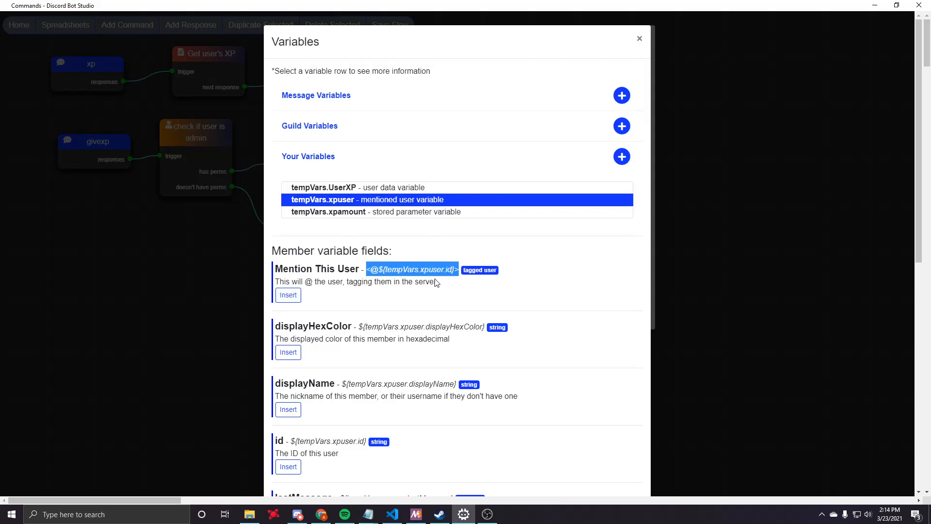
mouse_move(436, 252)
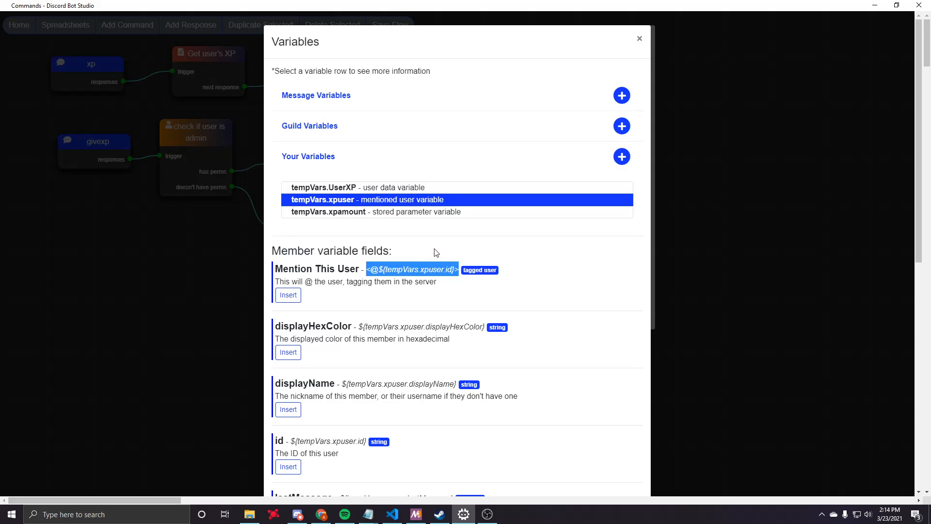
click(640, 38)
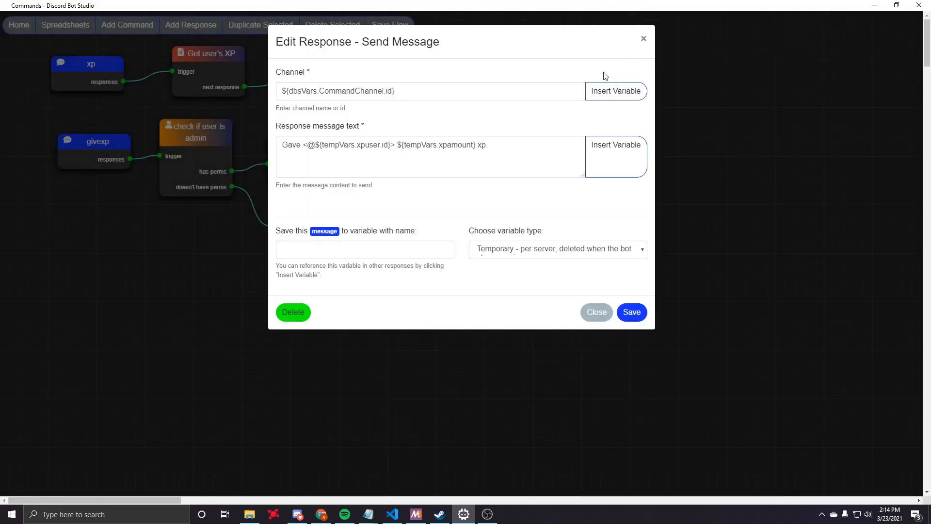
click(596, 312)
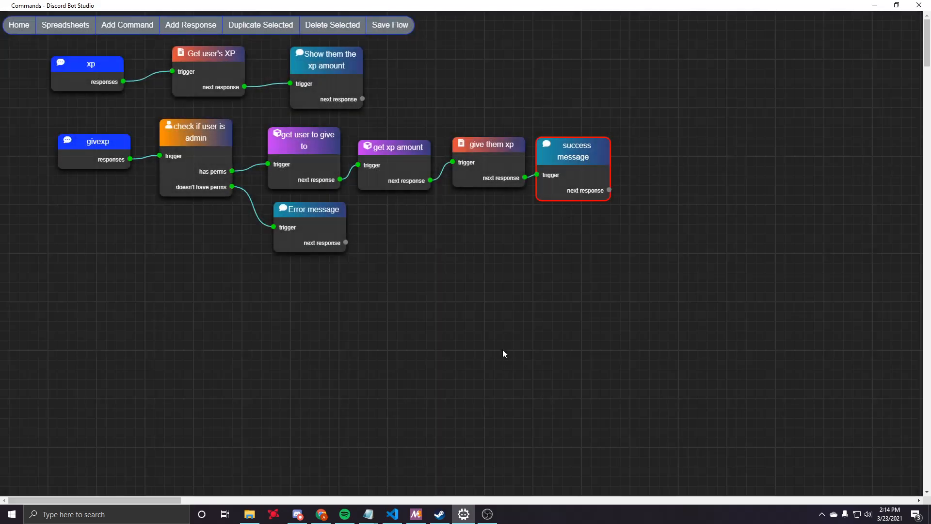